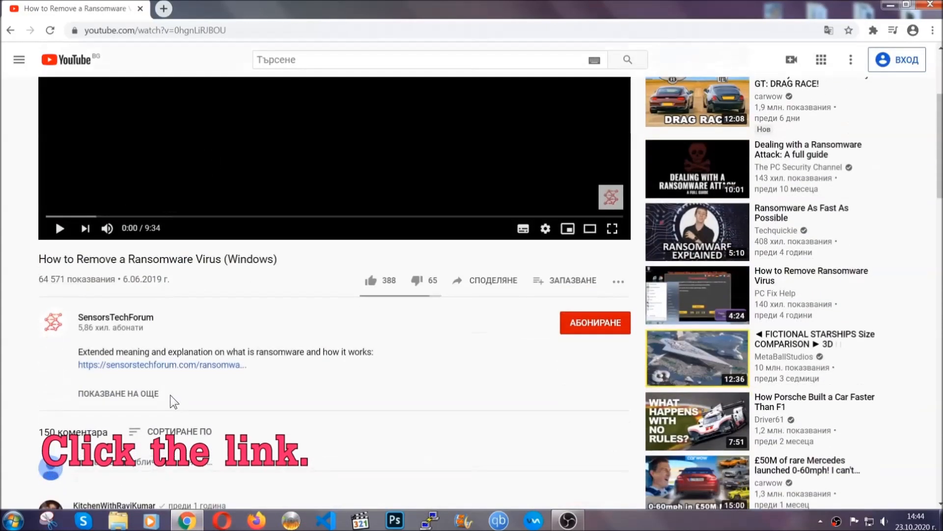
# Step: Open the sensorstechforum ransomware article and download SpyHunter-Installer.exe from it
pyautogui.click(161, 365)
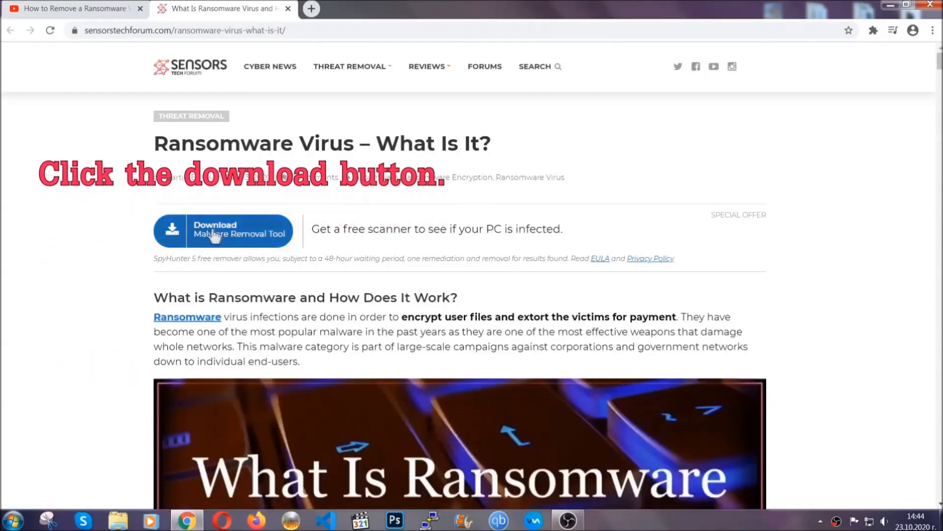
pyautogui.click(223, 230)
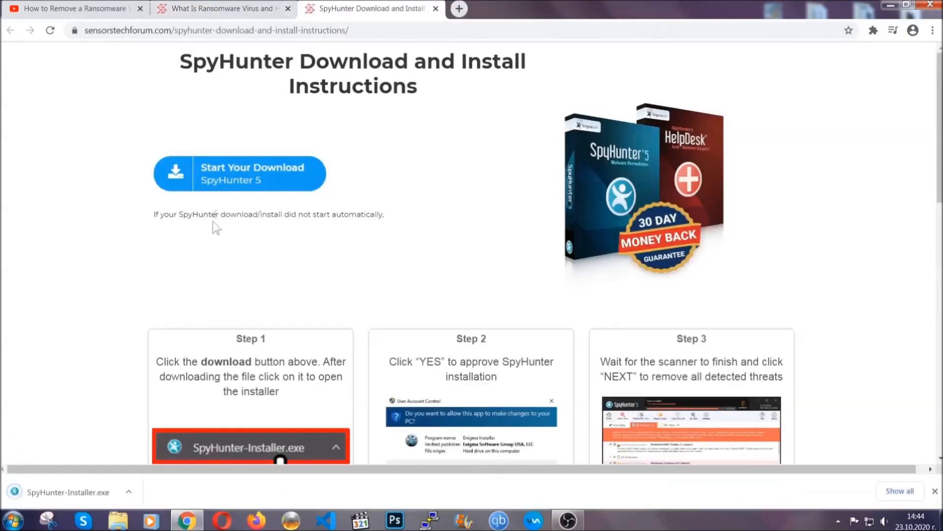
# Step: Run SpyHunter-Installer.exe in English, accept the EULA and install
pyautogui.click(251, 447)
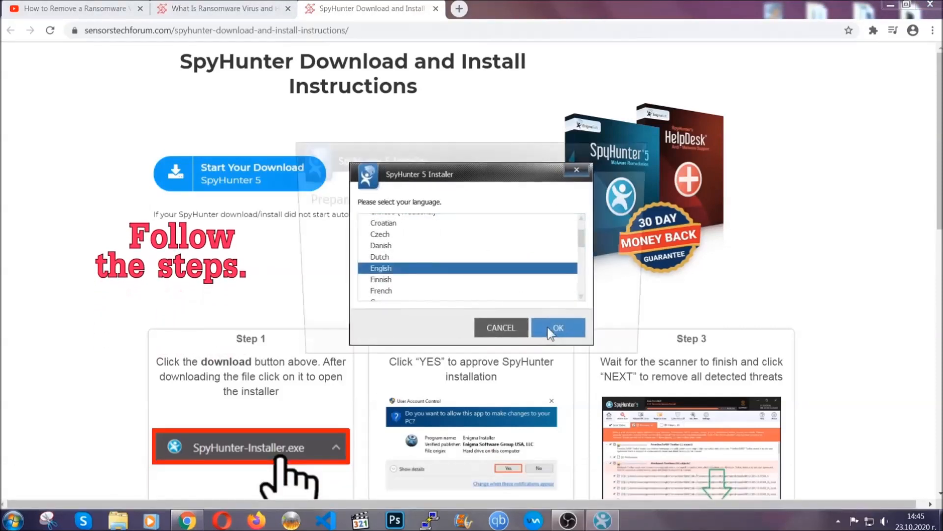
pyautogui.click(557, 327)
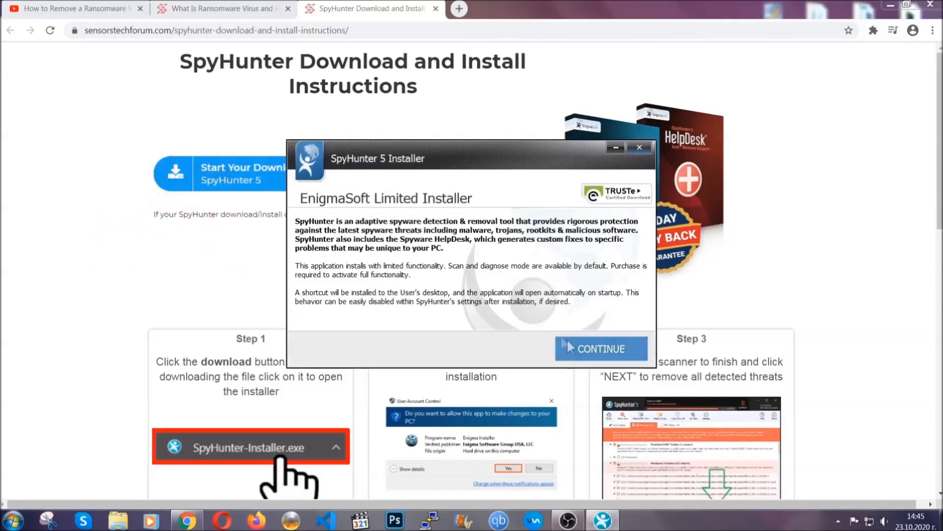
pyautogui.click(599, 348)
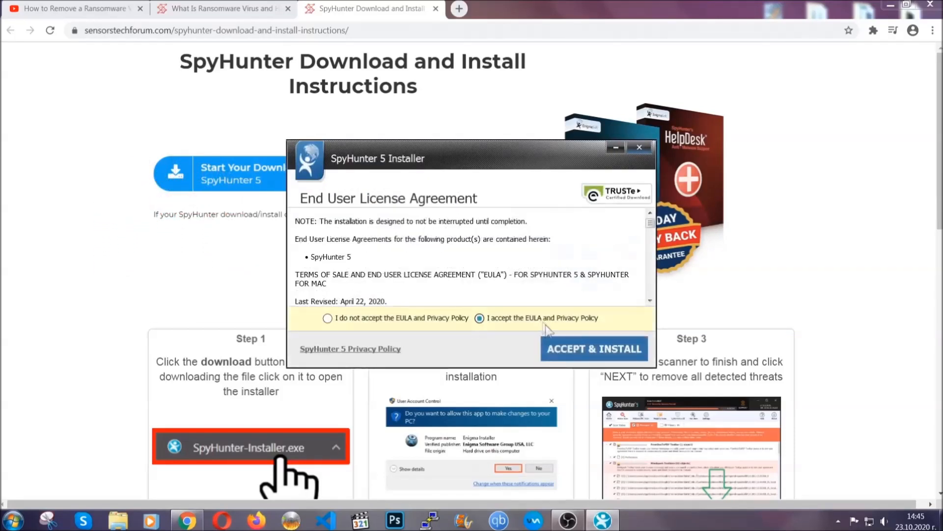
pyautogui.click(594, 348)
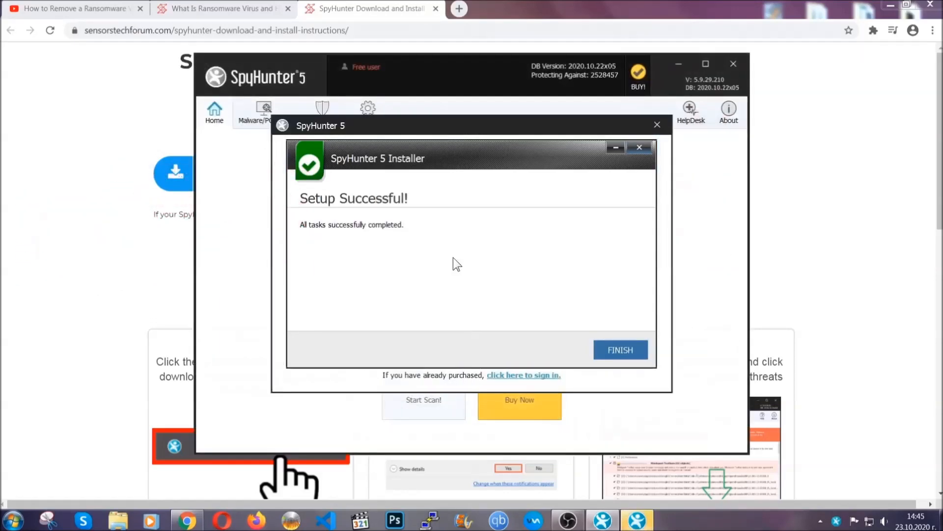
# Step: Finish setup and check PUP.Keygen.BB (Keygen.exe) in the scan results for removal
pyautogui.click(619, 349)
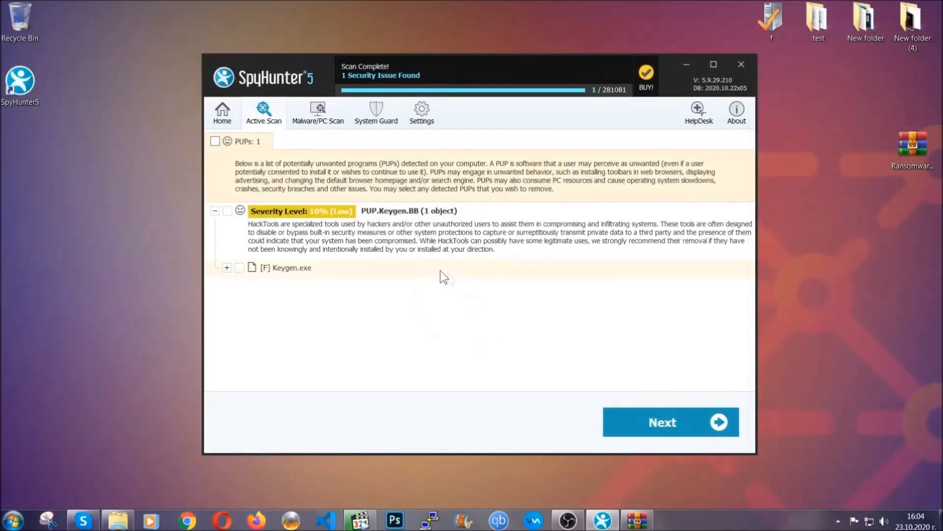
pyautogui.click(215, 141)
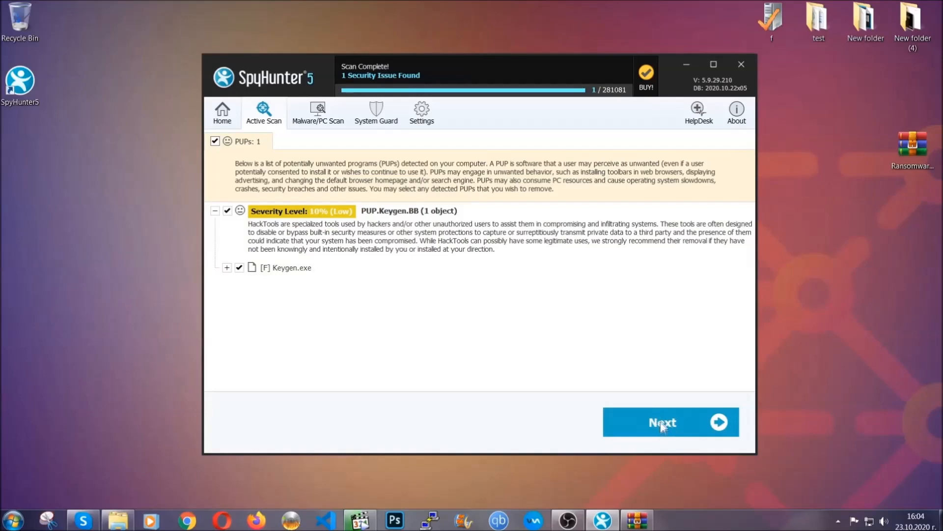
pyautogui.moveTo(662, 426)
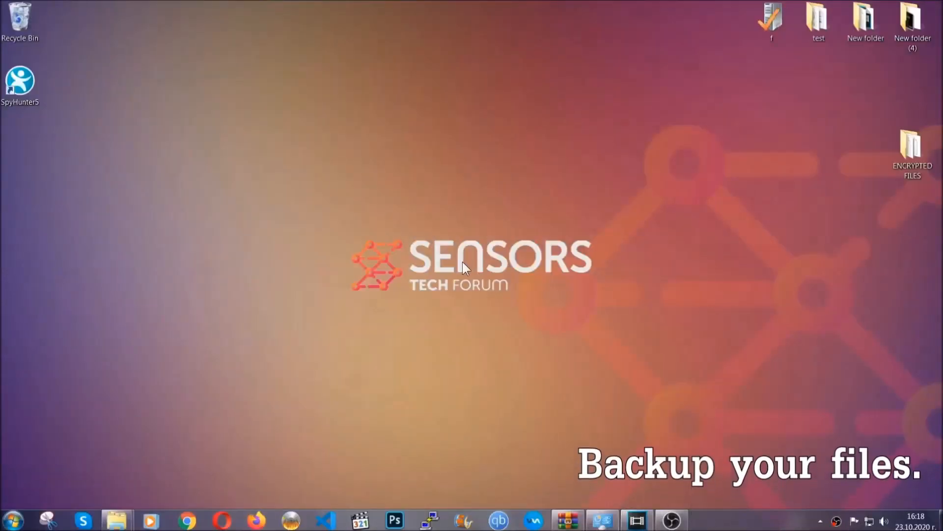
# Step: Copy the six encrypted .efji files from the ENCRYPTED FILES folder
pyautogui.click(911, 147)
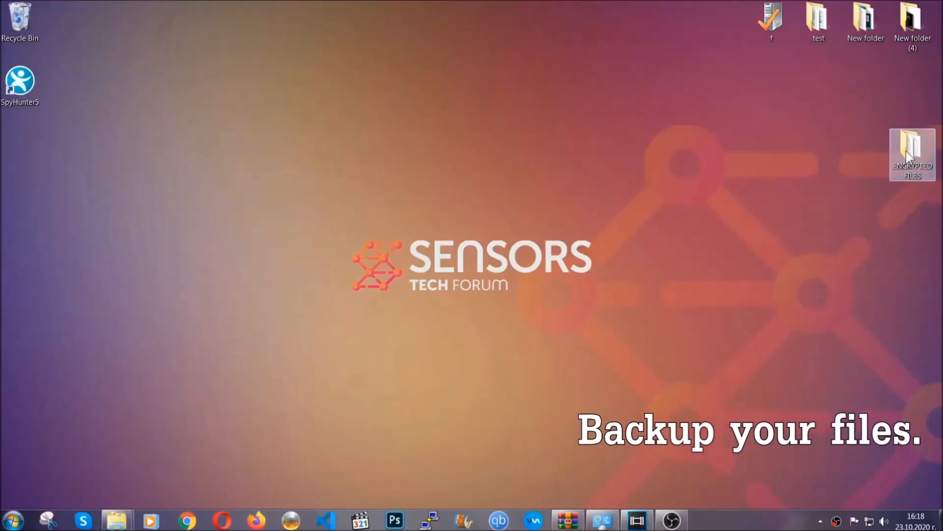
pyautogui.doubleClick(912, 154)
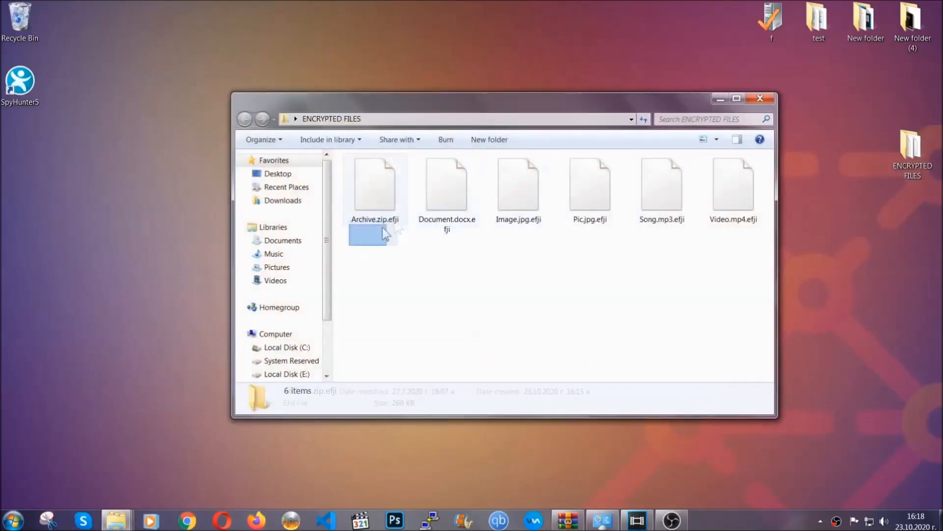
pyautogui.rightClick(734, 187)
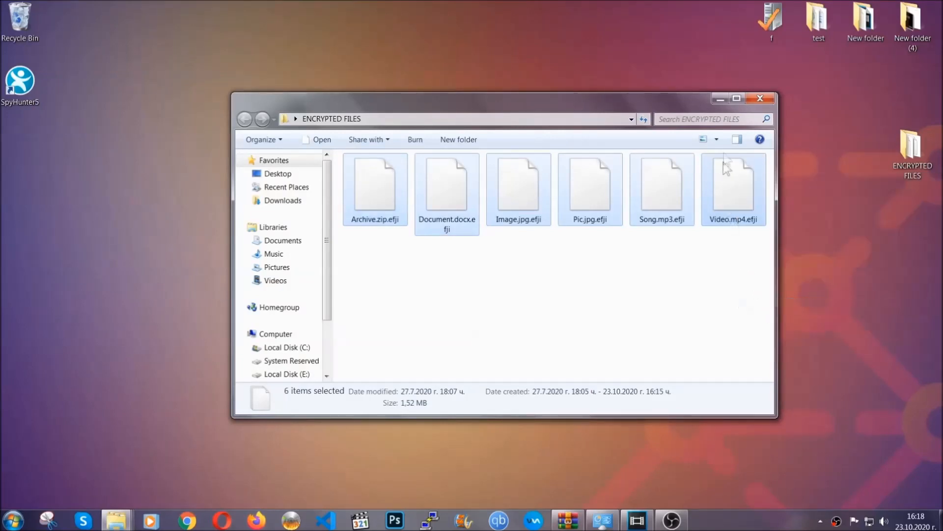
pyautogui.click(760, 98)
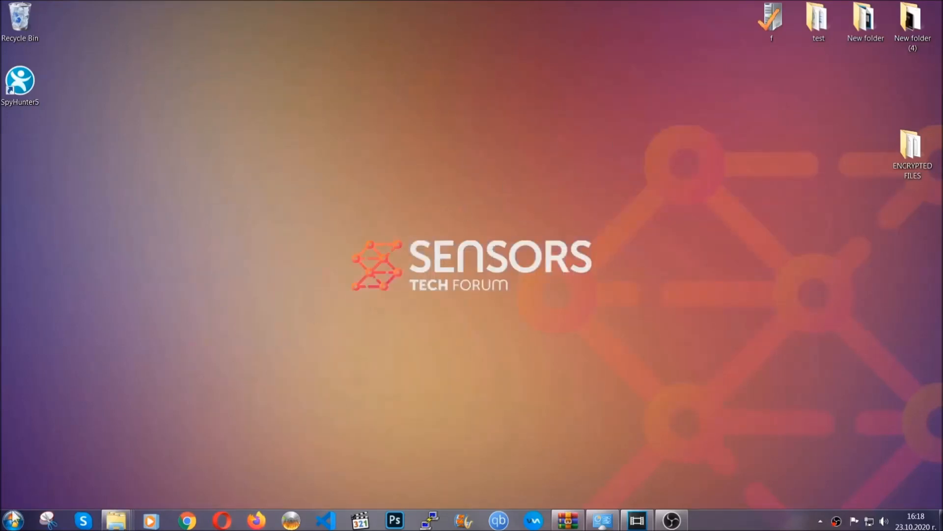
pyautogui.moveTo(183, 373)
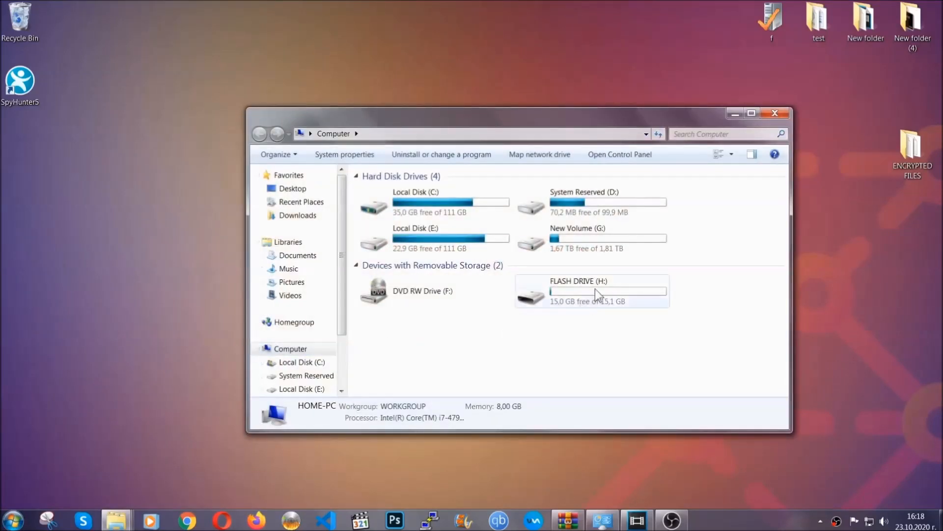
# Step: Paste the copied files onto FLASH DRIVE (H:) and close the window
pyautogui.doubleClick(577, 290)
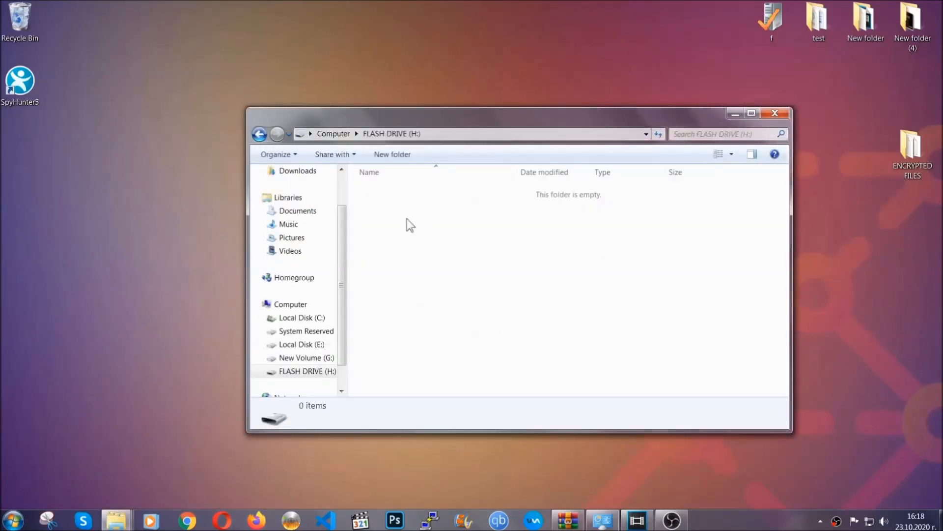
pyautogui.rightClick(411, 224)
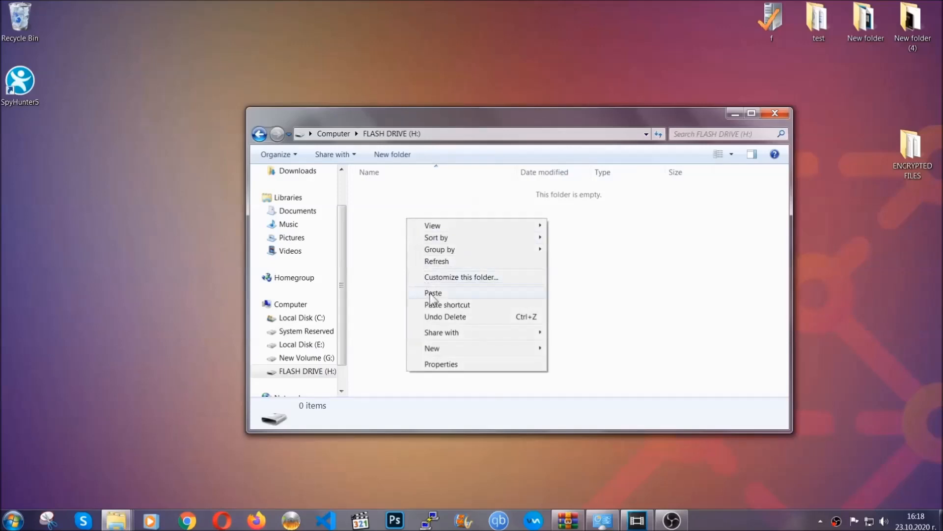
pyautogui.click(432, 292)
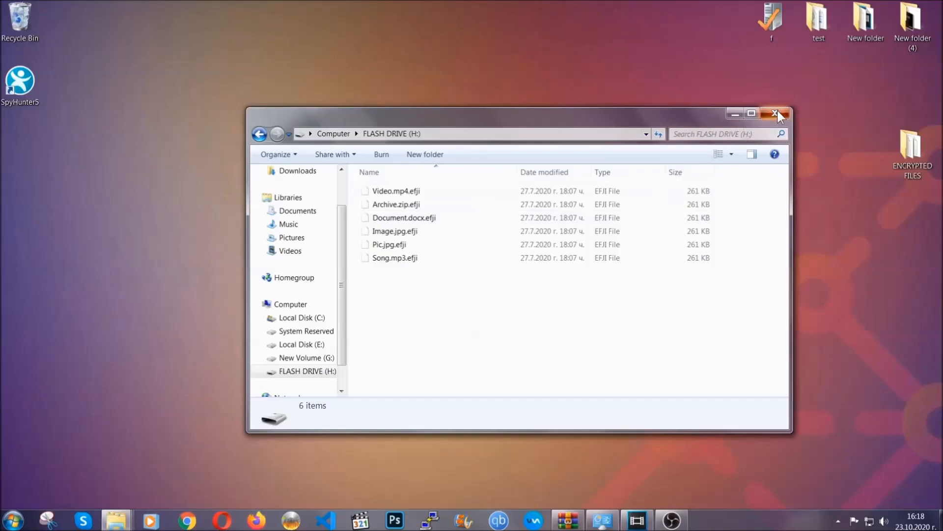
pyautogui.click(777, 114)
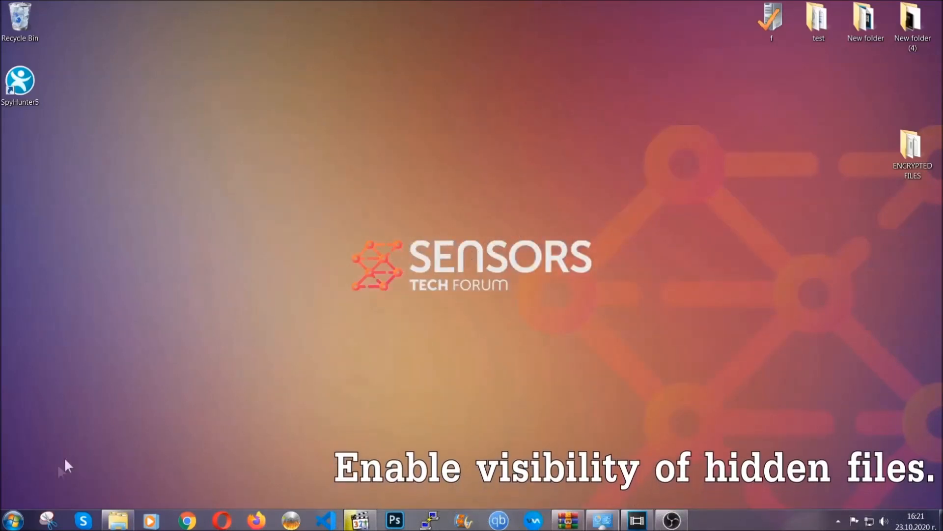
# Step: Set Folder Options to show hidden files, folders and drives, found via system search
pyautogui.click(12, 519)
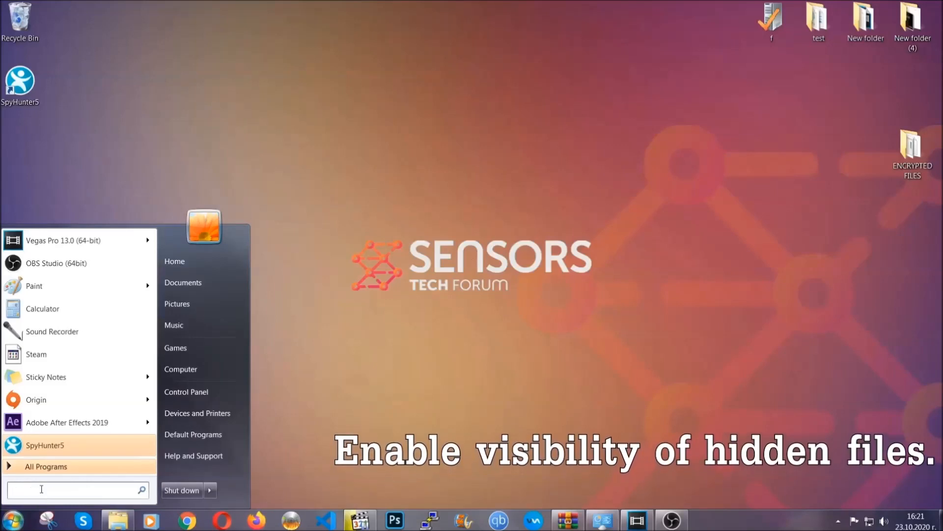
pyautogui.write('s')
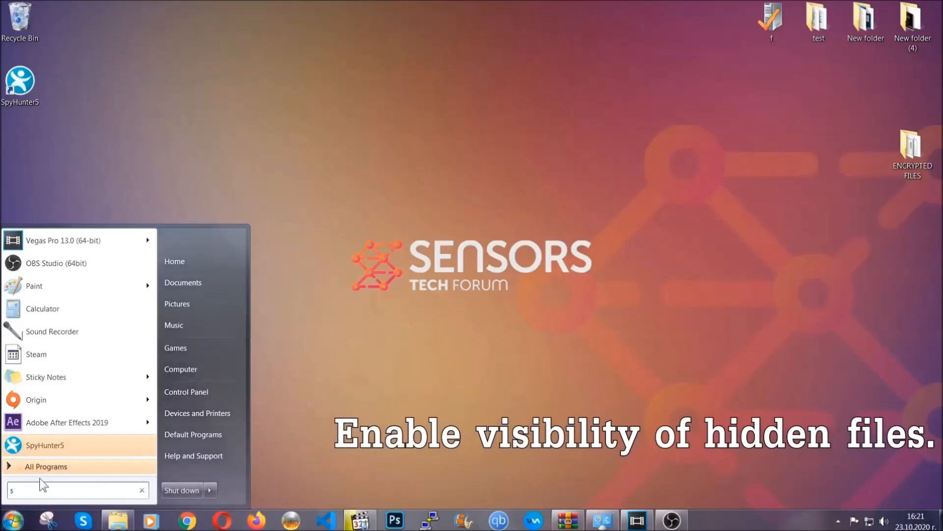
pyautogui.write('how hidden files and folders')
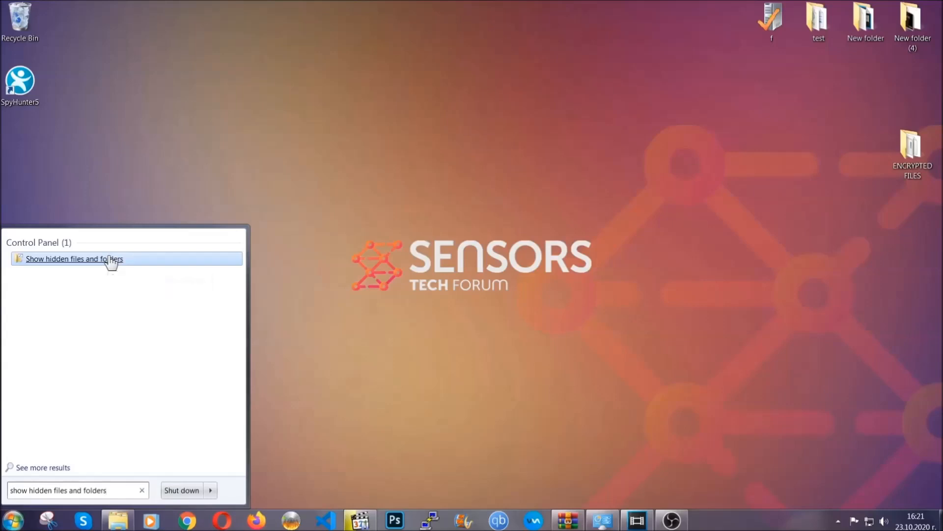
pyautogui.click(74, 258)
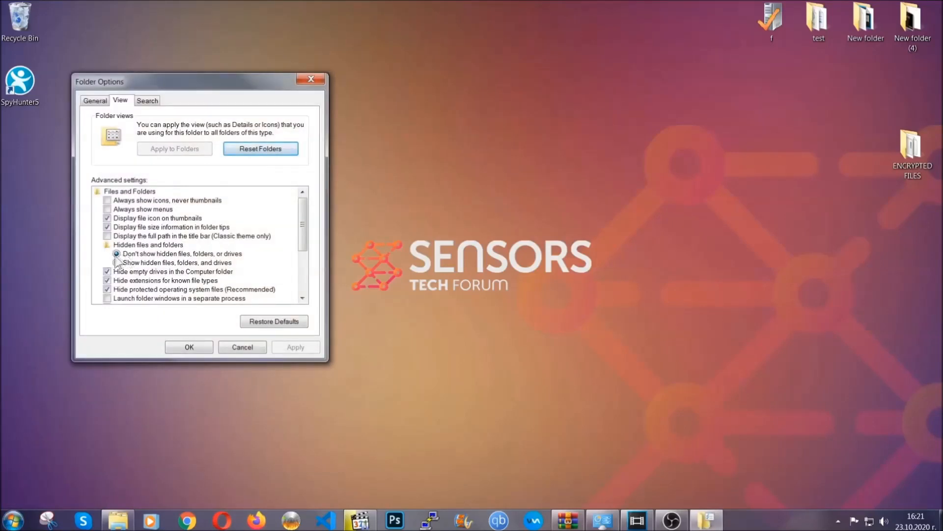
pyautogui.click(117, 262)
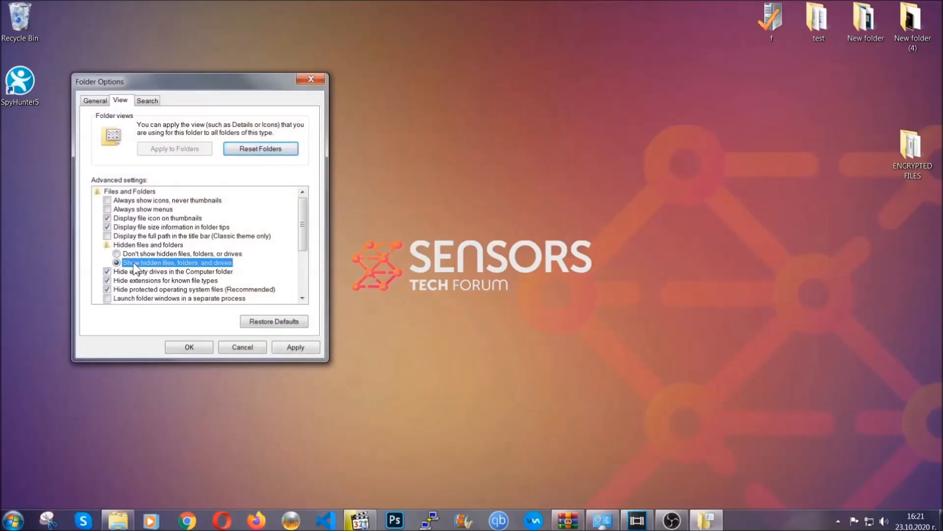
pyautogui.click(295, 346)
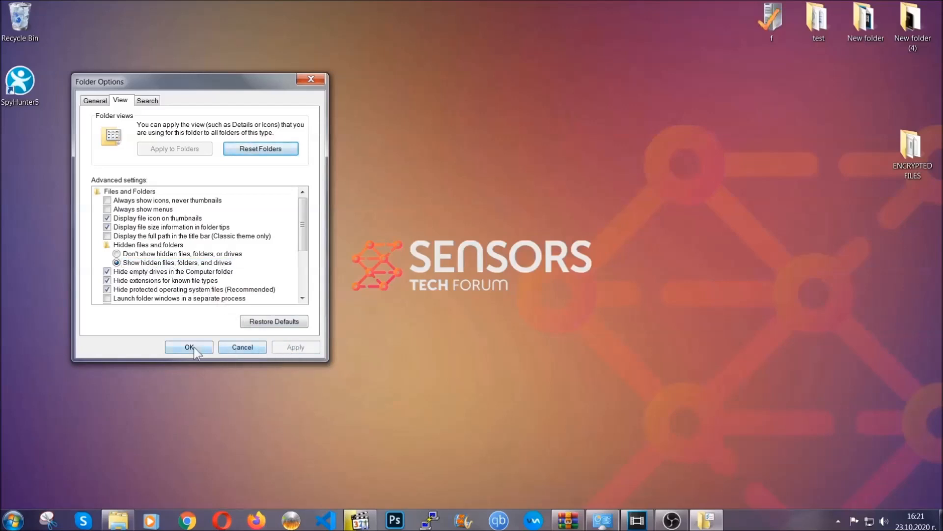
pyautogui.click(189, 348)
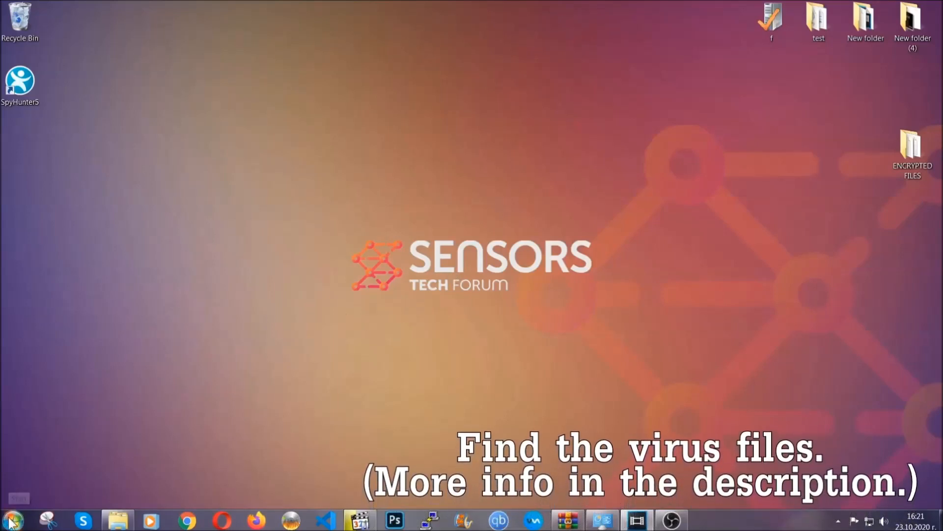
# Step: Search the Computer window for 'fileextension:exe Example Virus Name'
pyautogui.click(9, 520)
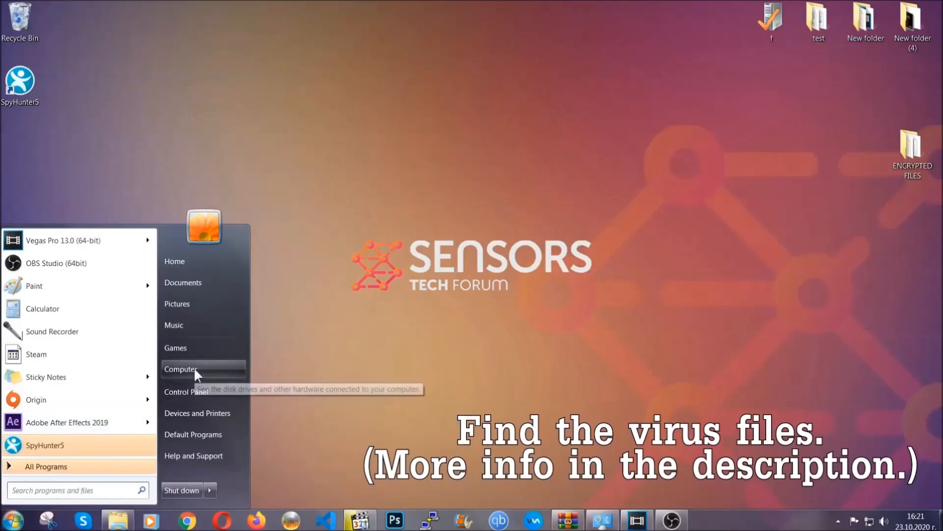
pyautogui.click(182, 369)
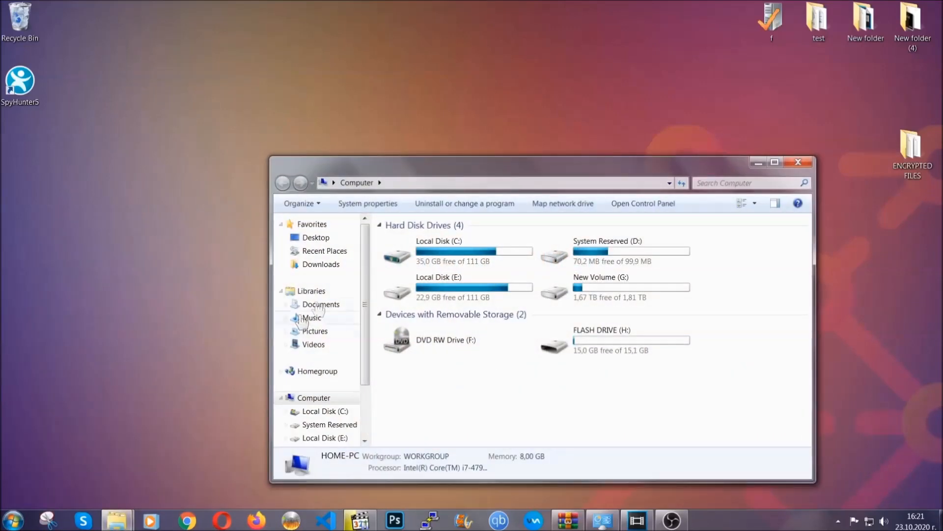
pyautogui.moveTo(541, 161); pyautogui.dragTo(451, 130)
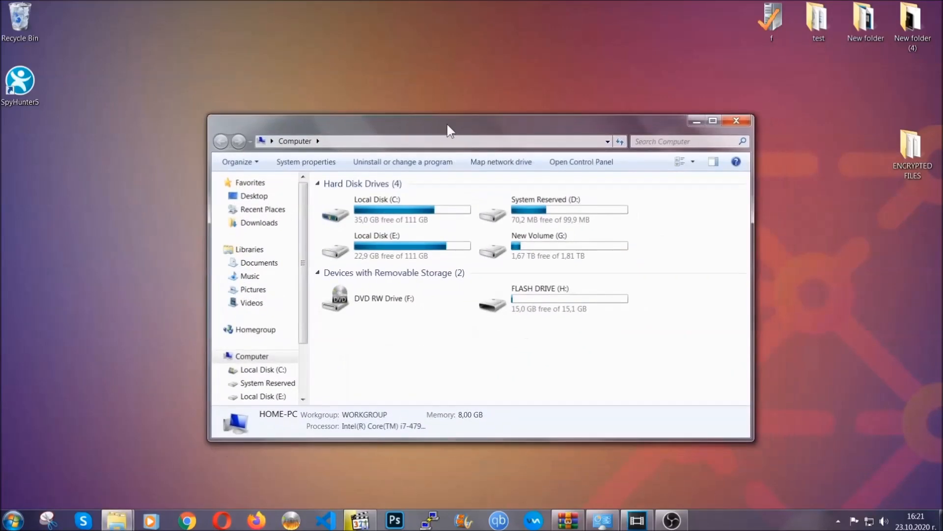
pyautogui.click(686, 141)
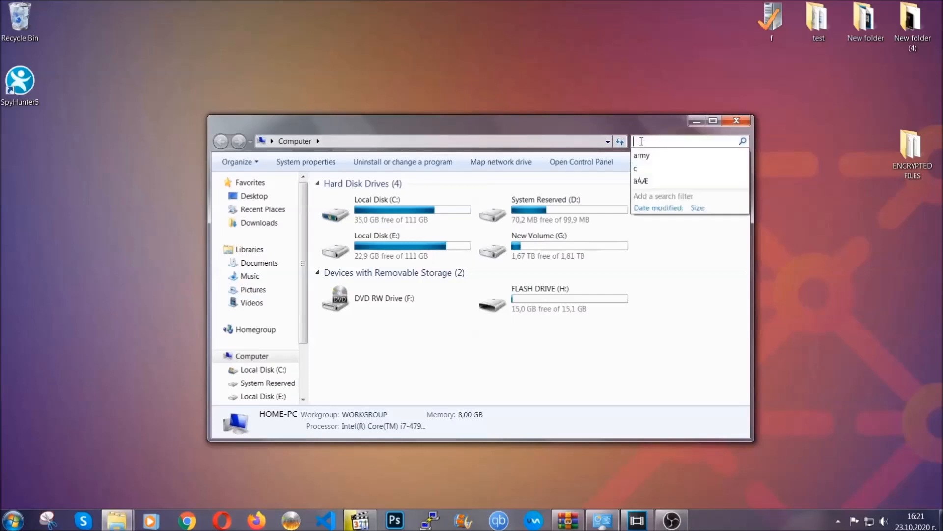
pyautogui.write('fileextension:exe E')
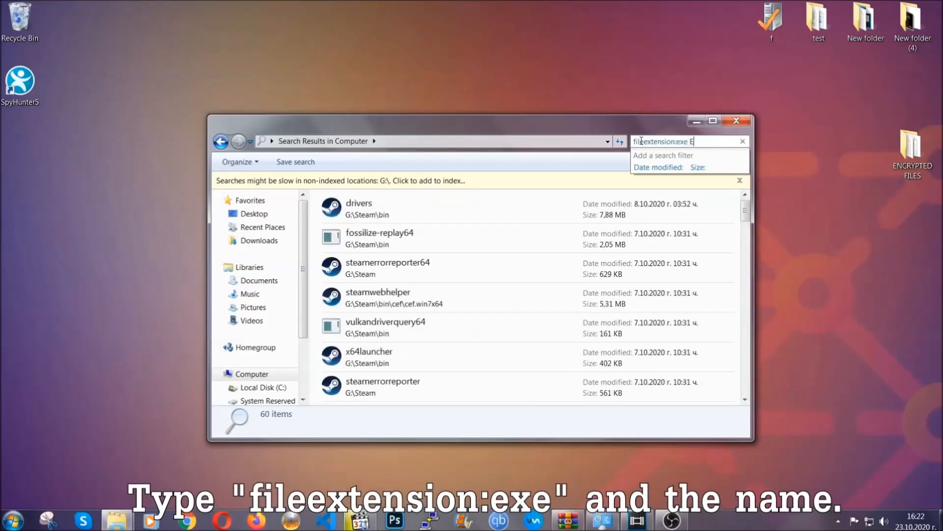
pyautogui.write('xample Virus Name')
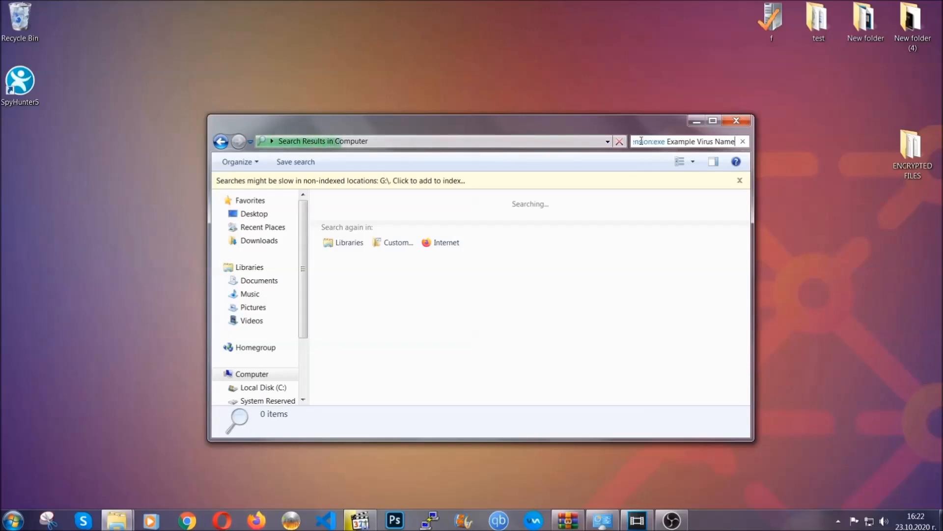
pyautogui.moveTo(361, 144)
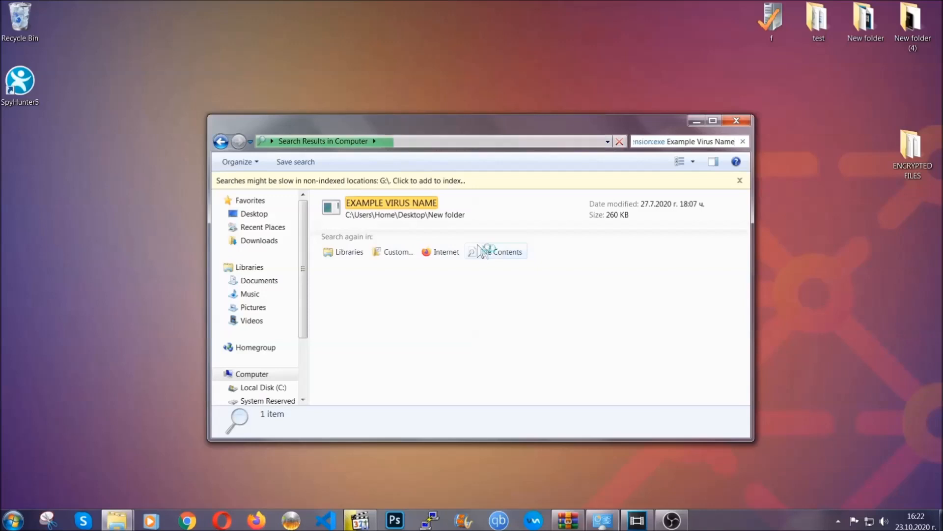
# Step: Delete the EXAMPLE VIRUS NAME result to the Recycle Bin and close Explorer
pyautogui.click(392, 207)
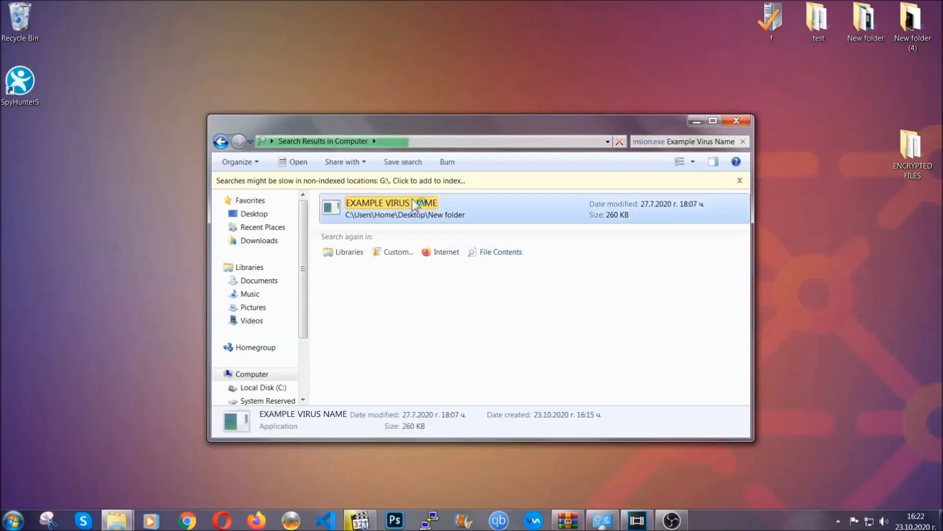
pyautogui.rightClick(391, 202)
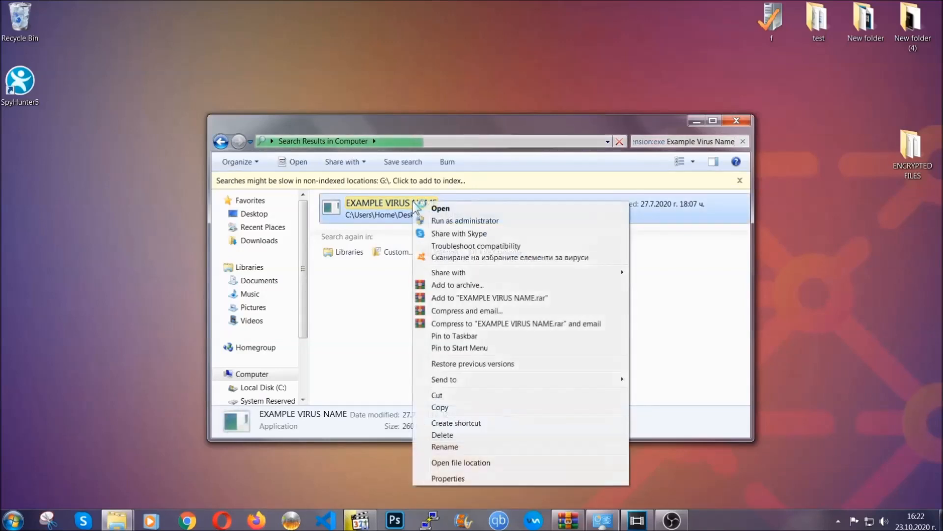
pyautogui.moveTo(443, 434)
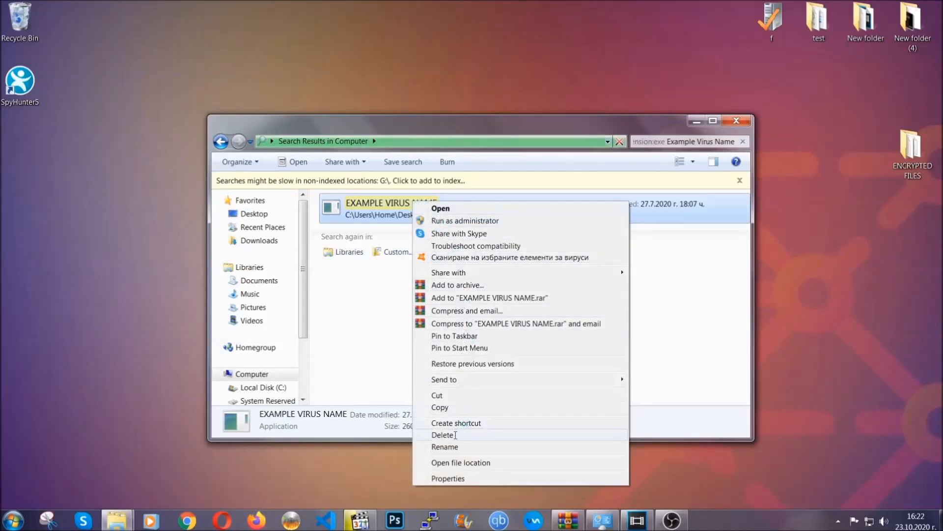
pyautogui.click(443, 435)
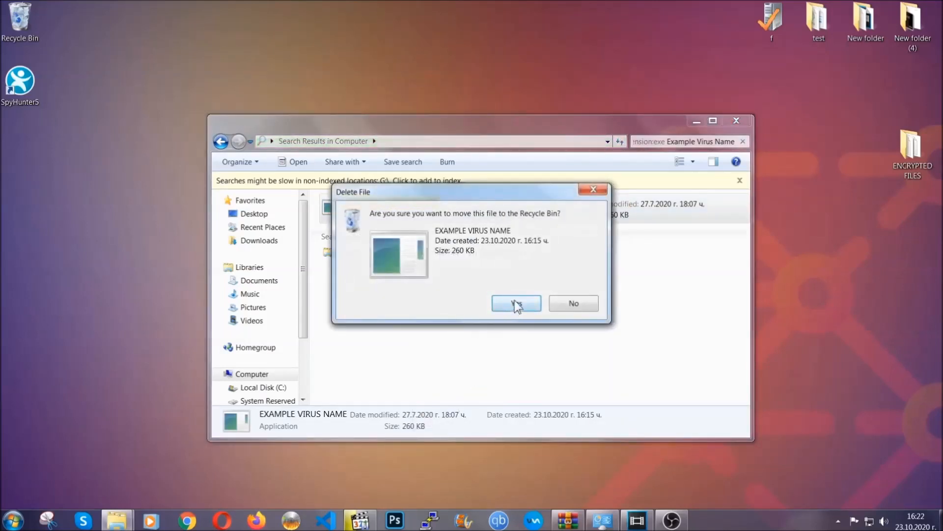
pyautogui.click(515, 303)
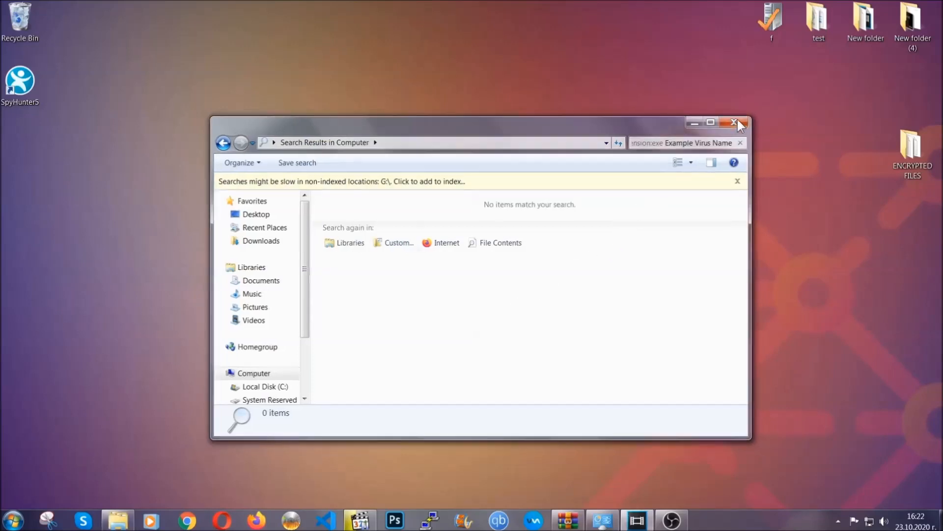
pyautogui.click(736, 122)
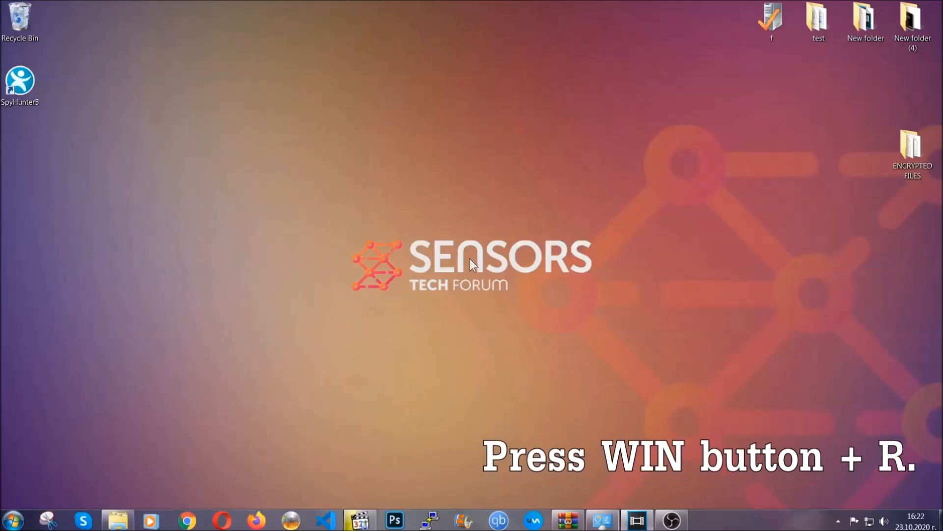
pyautogui.moveTo(463, 266)
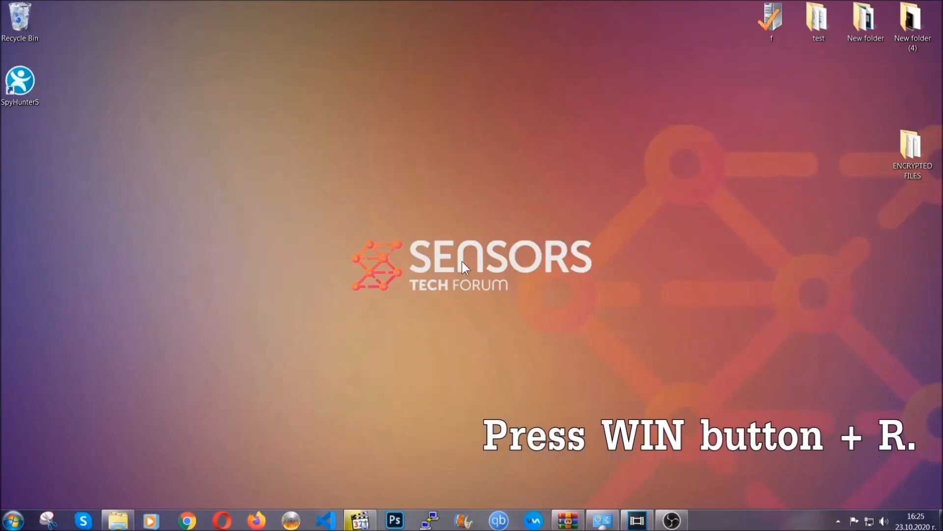
# Step: Launch REGEDIT from the Win+R Run dialog
pyautogui.press('win+r')
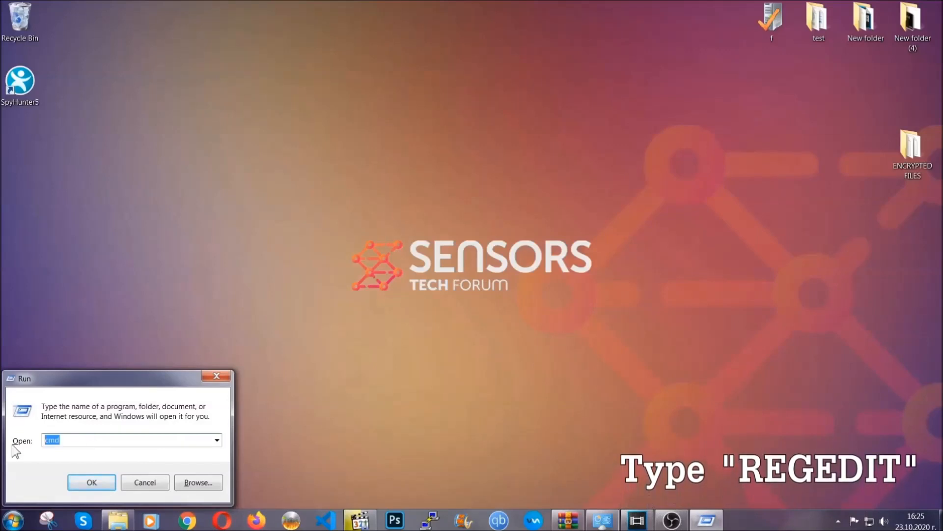
pyautogui.write('REGEDIT')
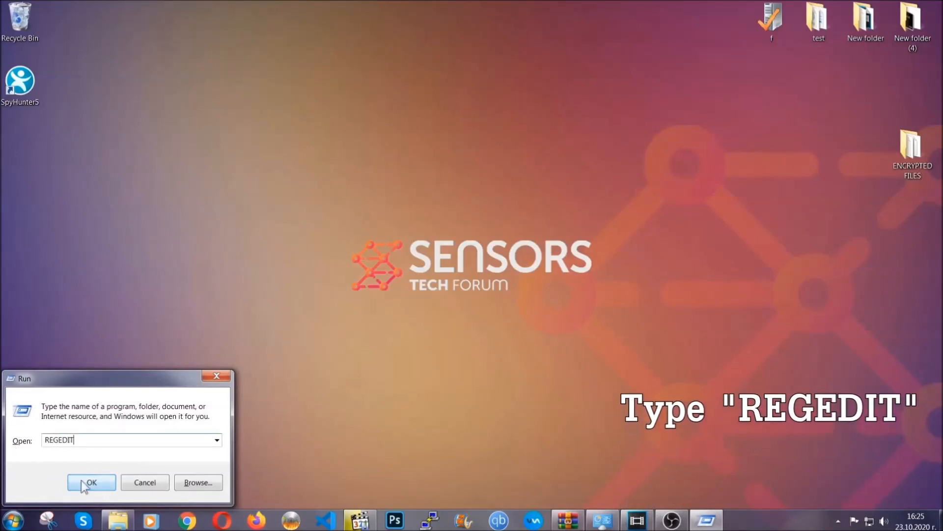
pyautogui.click(91, 482)
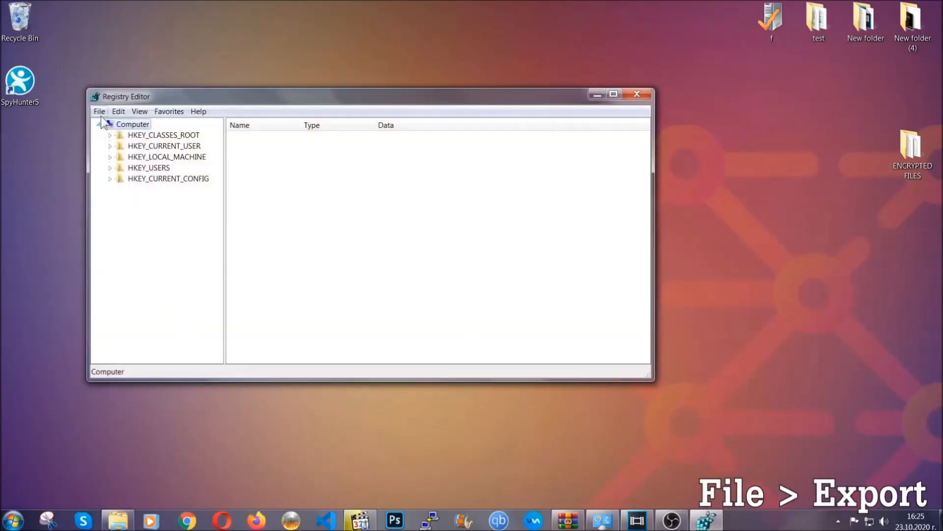
# Step: Export the full registry, range All, as BACKUP.reg on the desktop
pyautogui.click(99, 112)
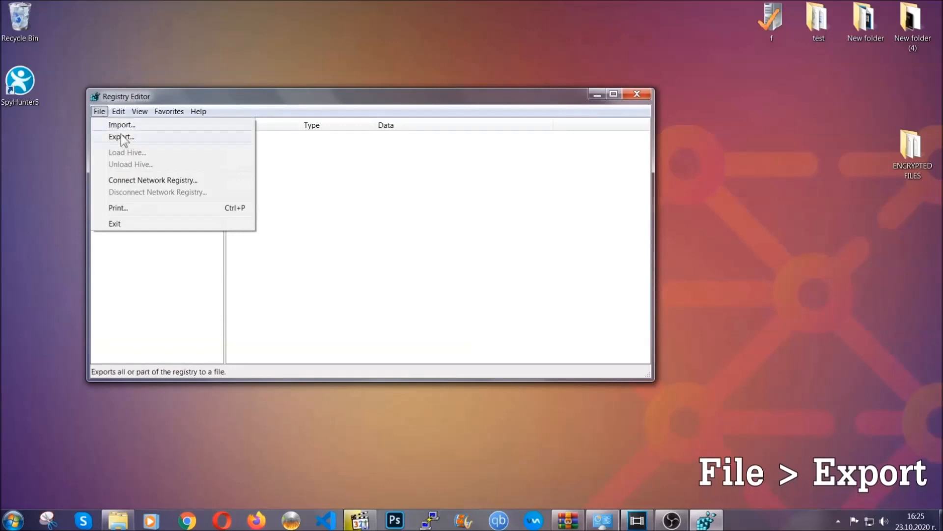
pyautogui.click(121, 137)
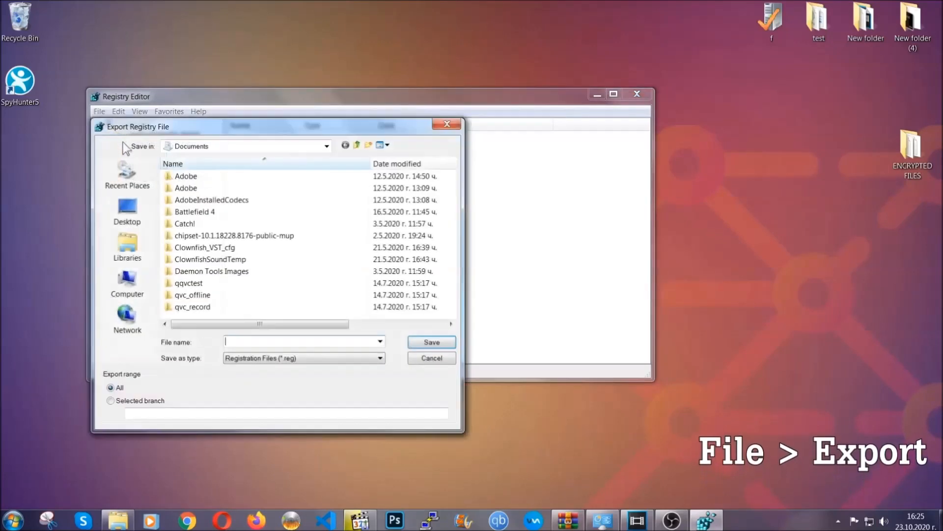
pyautogui.click(126, 210)
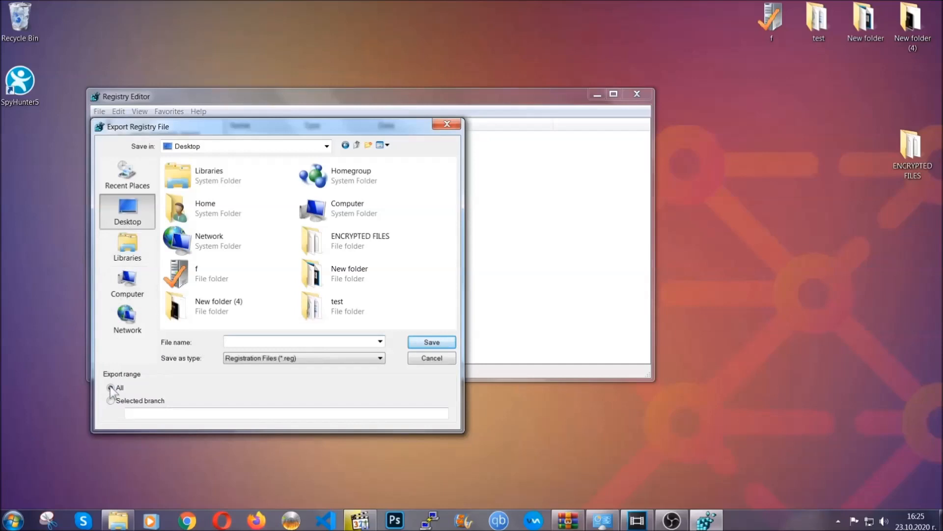
pyautogui.click(110, 387)
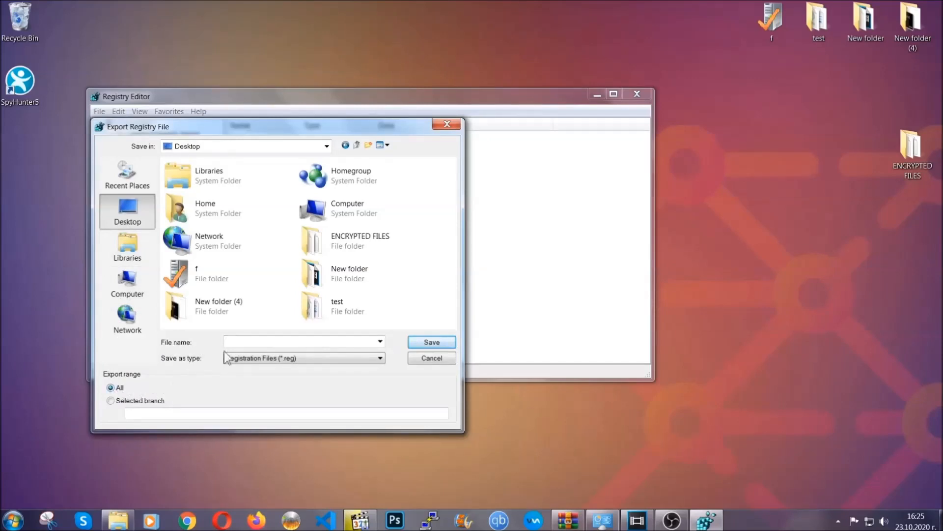
pyautogui.write('BACKUP')
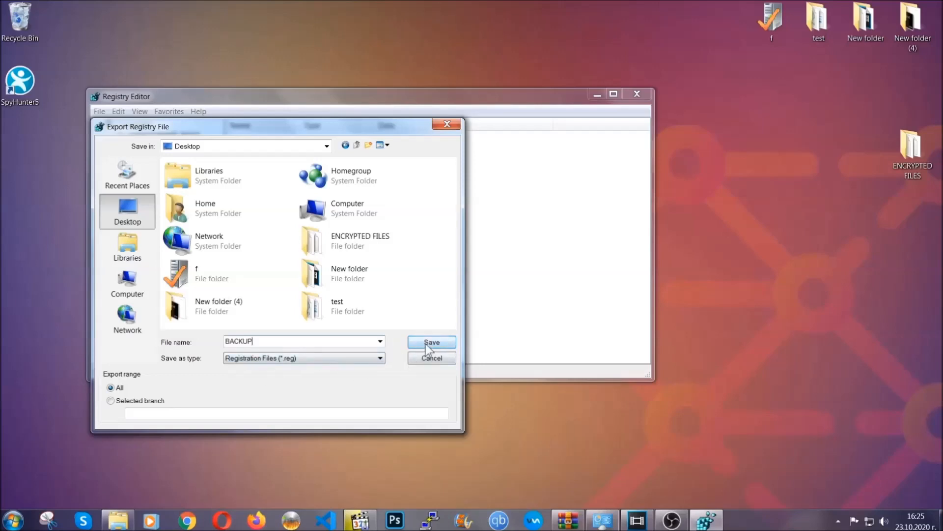
pyautogui.click(431, 342)
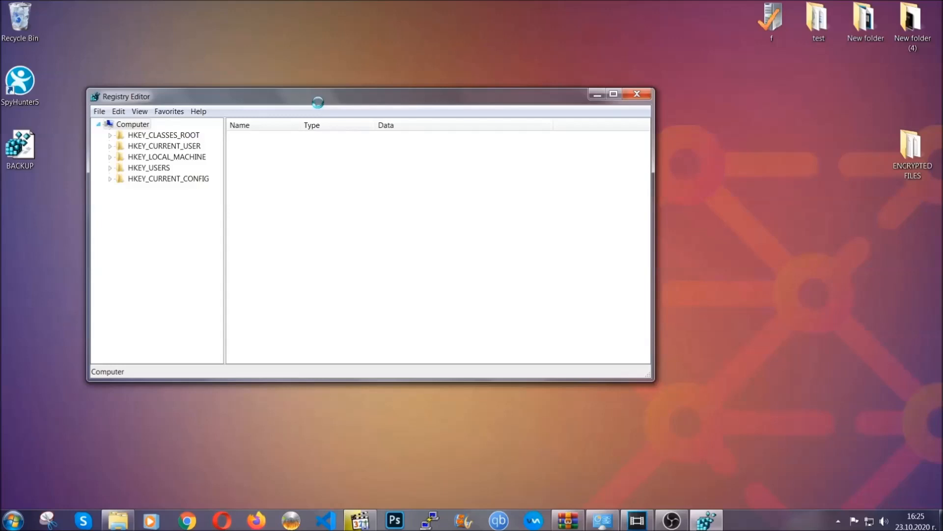
# Step: Find the RunOnce key, reaching HKEY_CURRENT_USER\...\CurrentVersion\RunOnce
pyautogui.moveTo(318, 96); pyautogui.dragTo(445, 121)
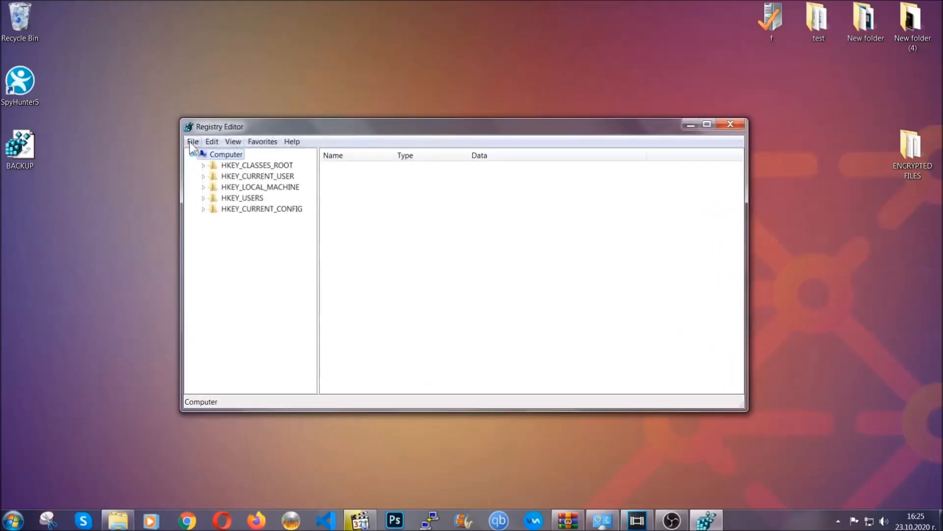
pyautogui.click(193, 141)
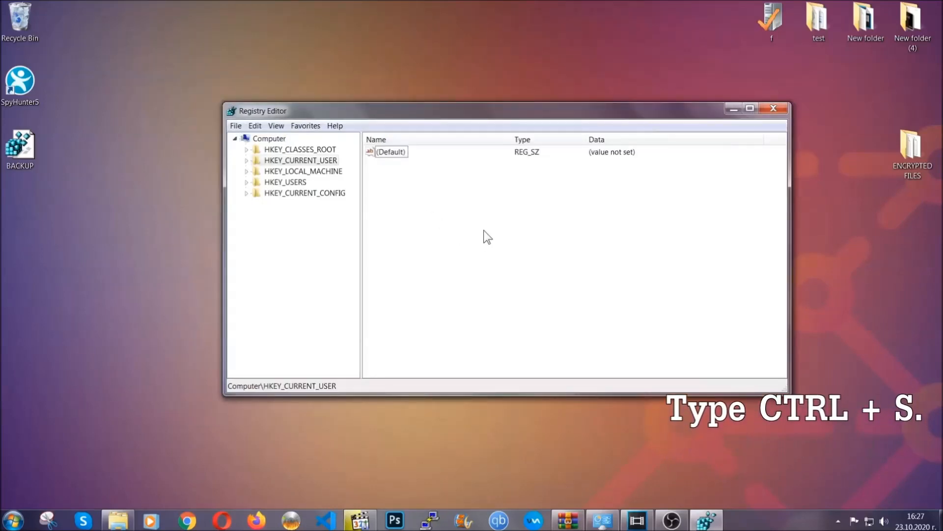
pyautogui.press('ctrl+f')
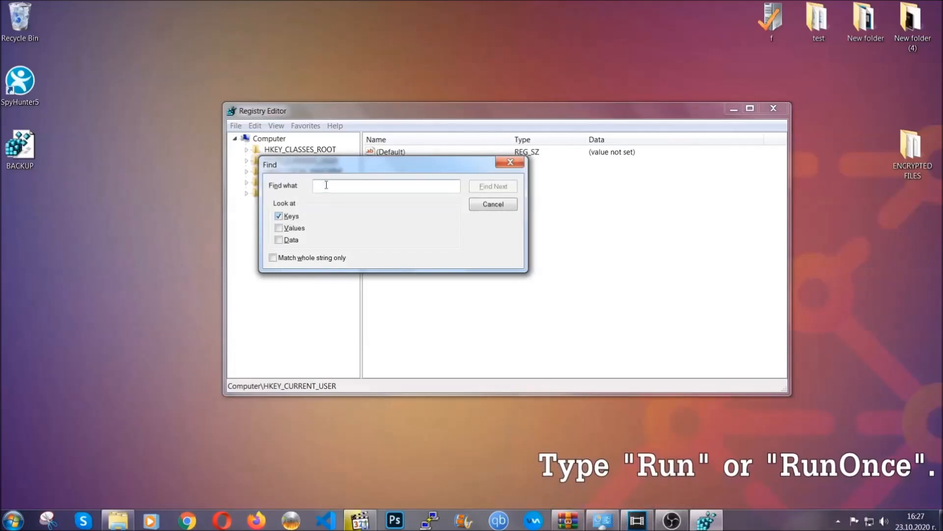
pyautogui.write('RunOnce')
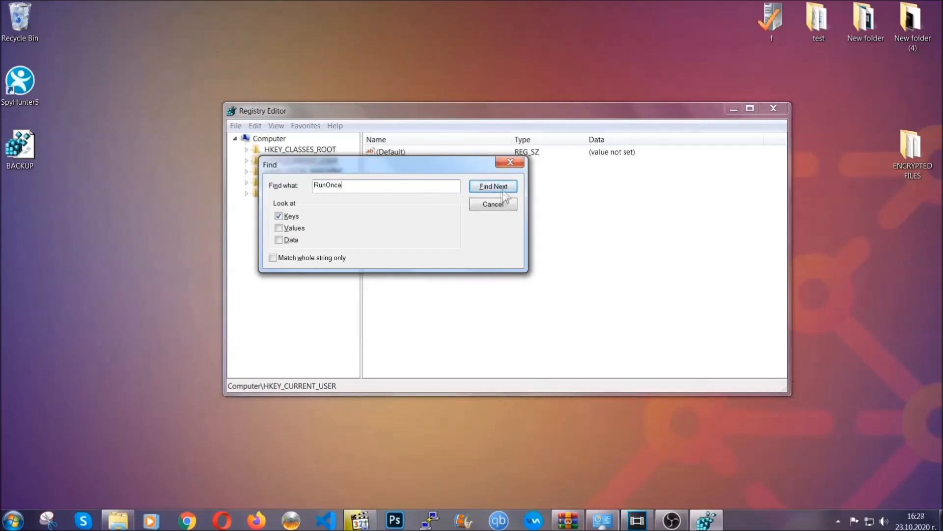
pyautogui.click(493, 185)
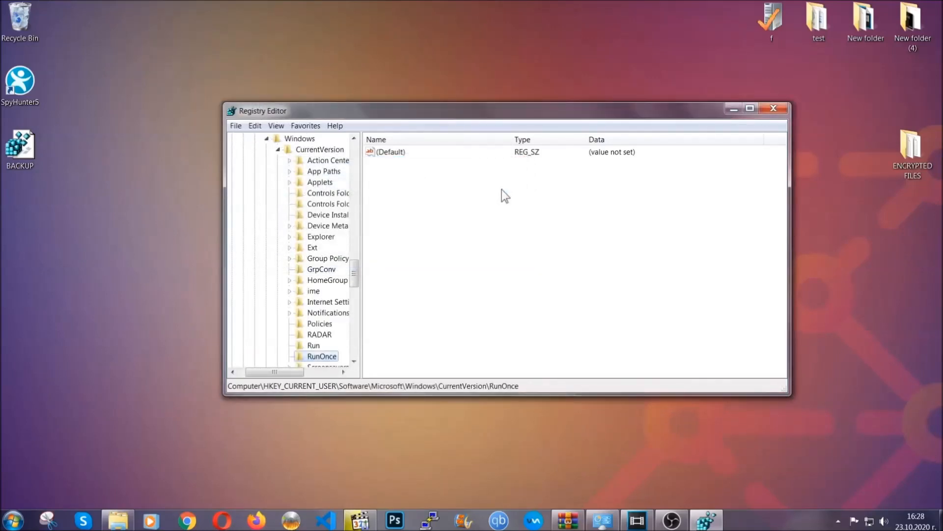
# Step: Delete THE VIRUS value from the Run key, close Registry Editor, and return to Chrome
pyautogui.scroll(-3)
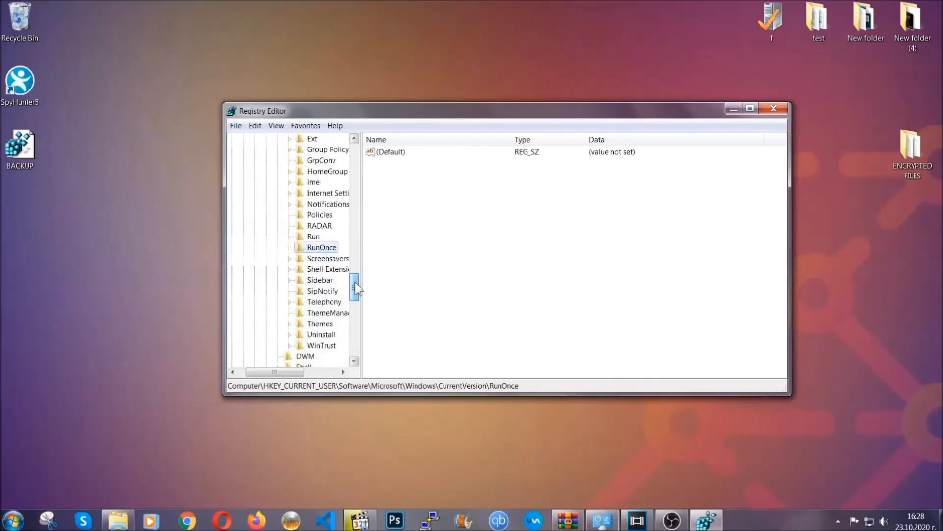
pyautogui.click(314, 236)
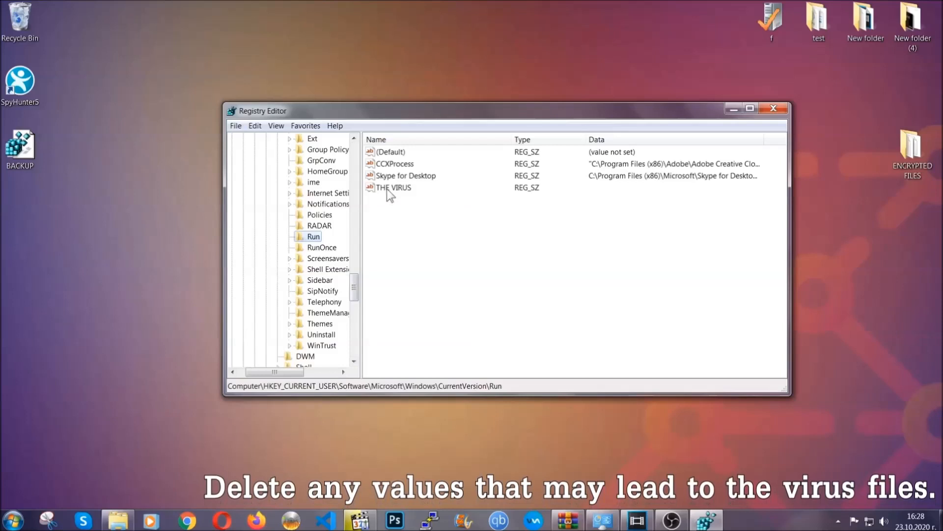
pyautogui.rightClick(394, 187)
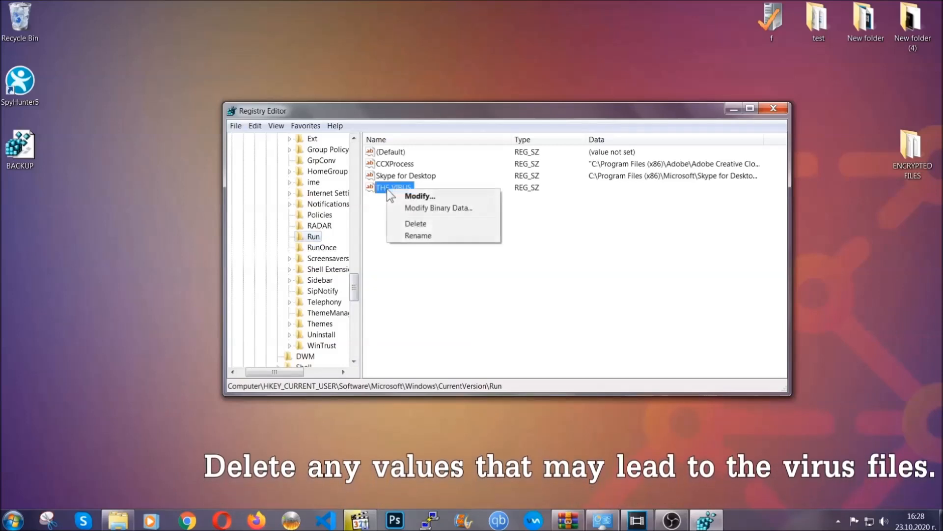
pyautogui.click(415, 223)
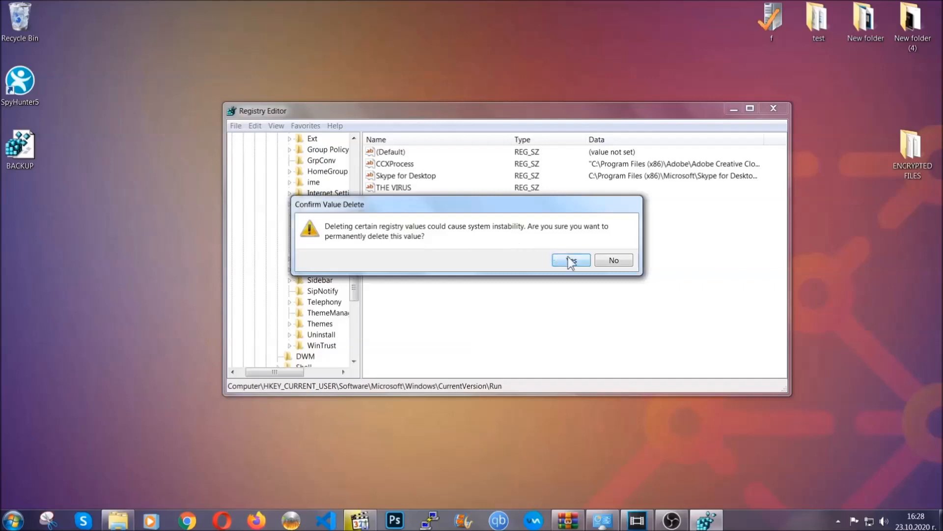
pyautogui.click(570, 260)
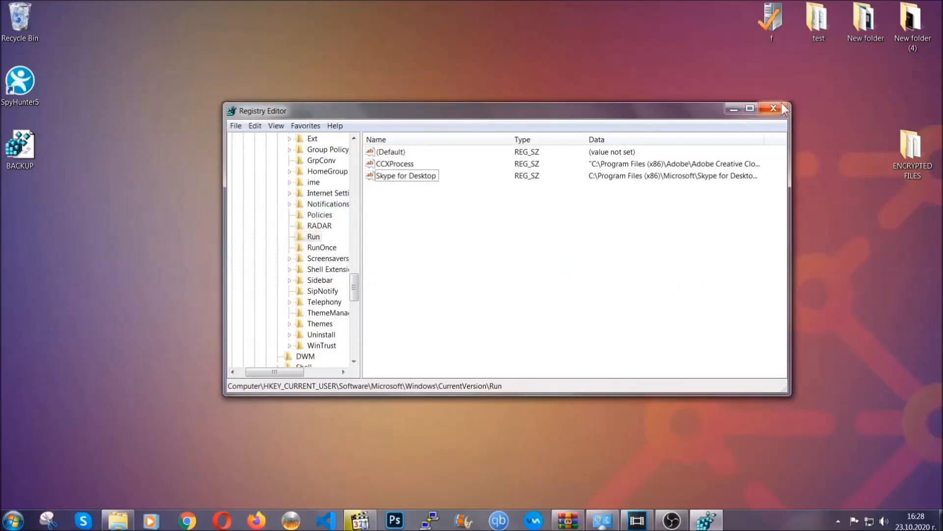
pyautogui.click(772, 109)
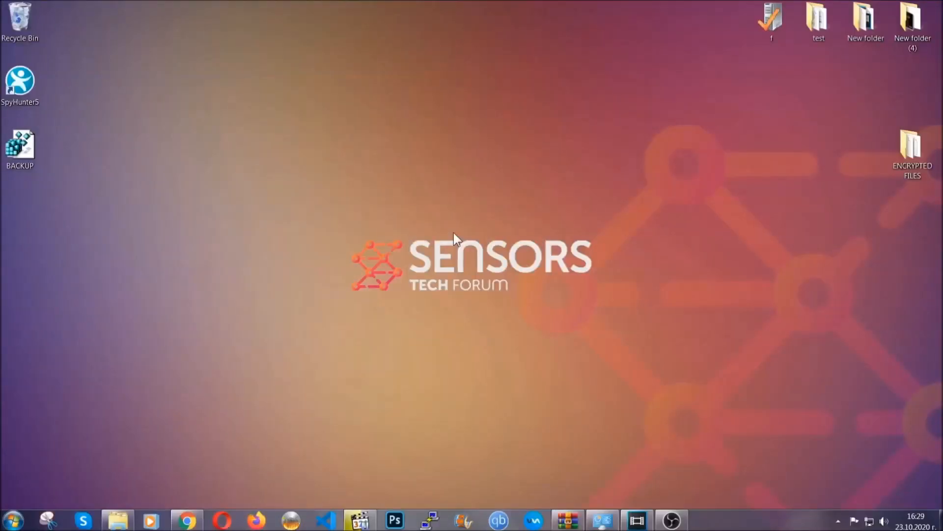
pyautogui.moveTo(284, 369)
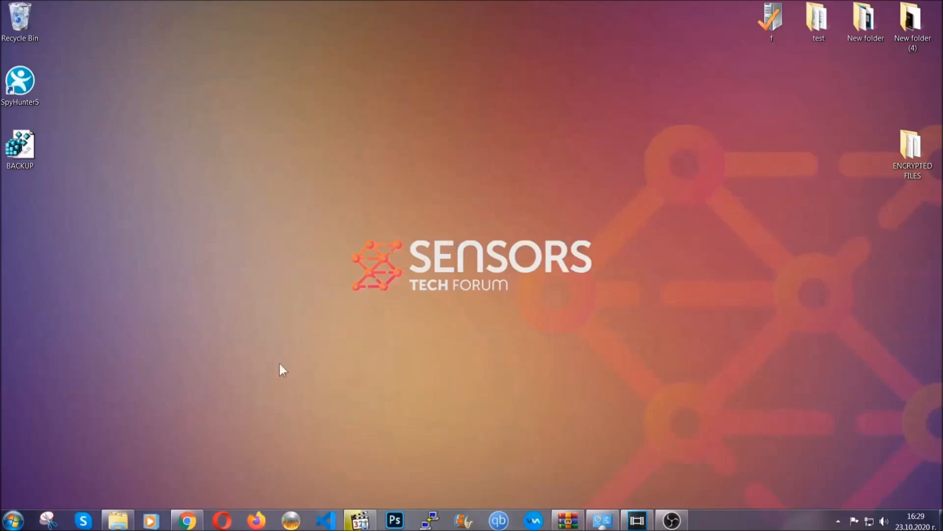
pyautogui.click(187, 519)
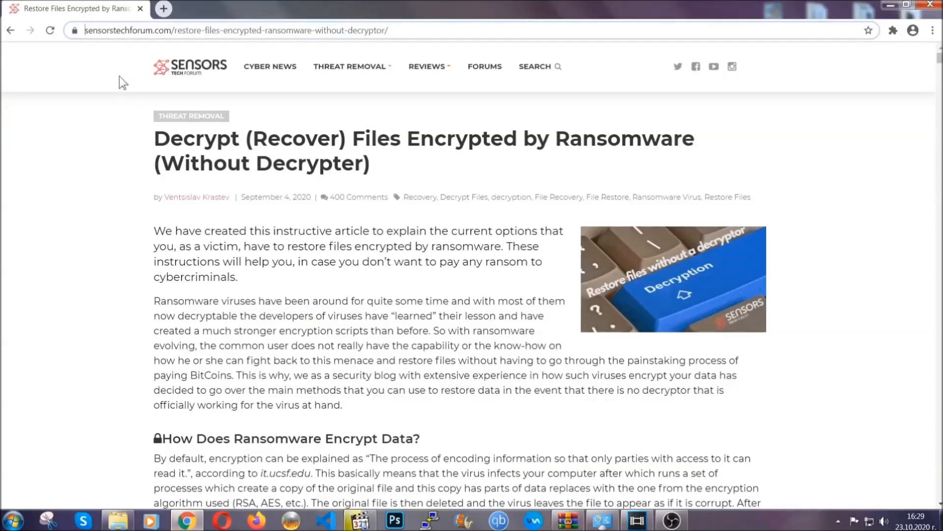
# Step: Scroll the recovery article to its methods list and expand 'Method 2 – Restore Data via Windows Backup'
pyautogui.click(241, 30)
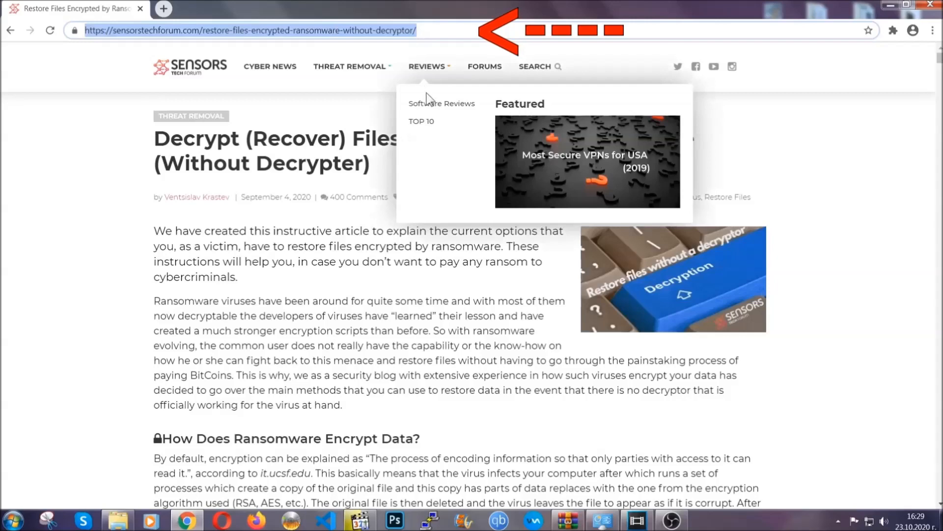
pyautogui.scroll(-3)
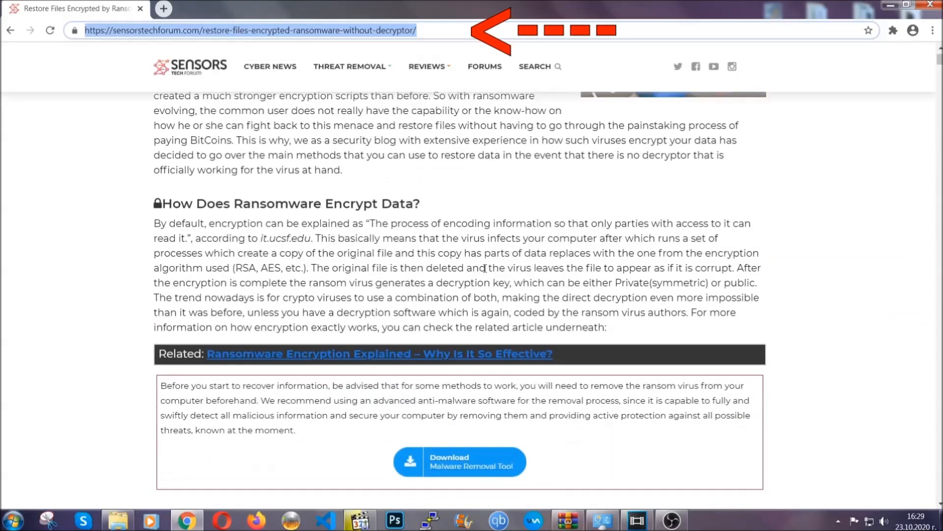
pyautogui.scroll(-3)
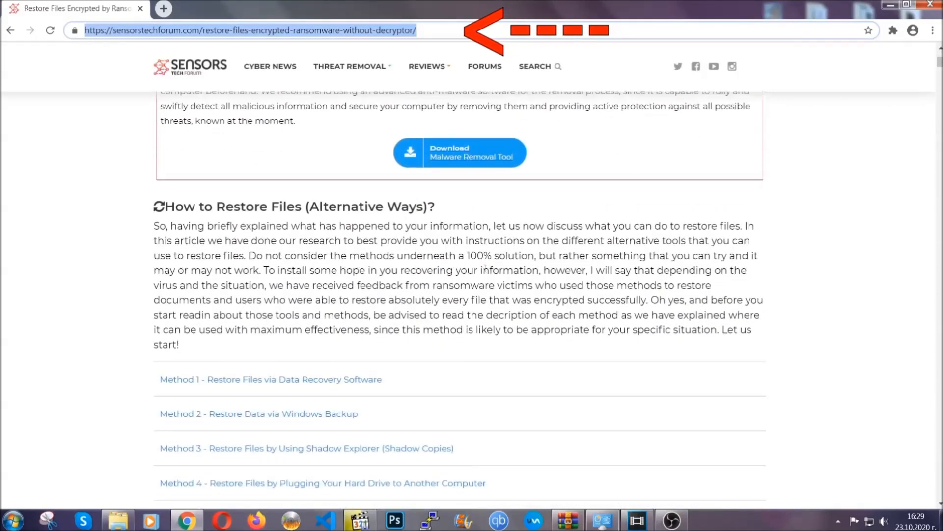
pyautogui.scroll(-3)
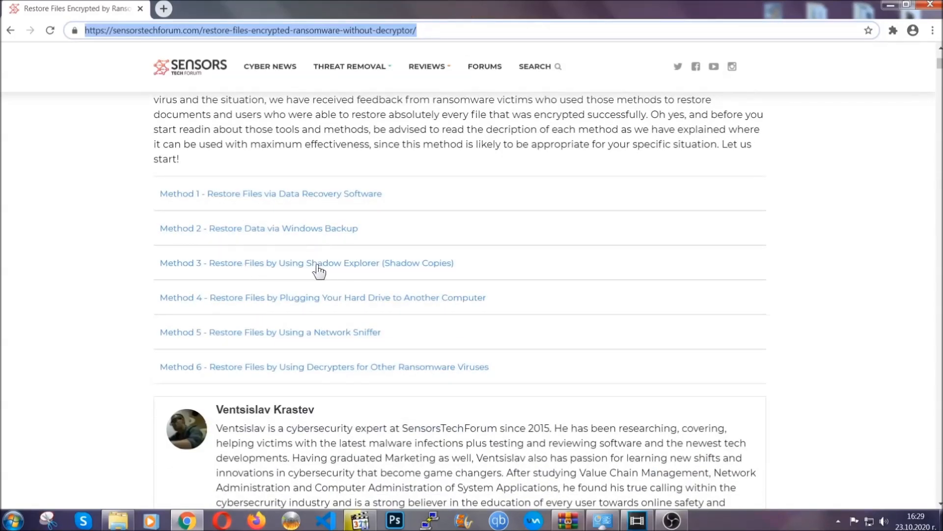
pyautogui.moveTo(339, 311)
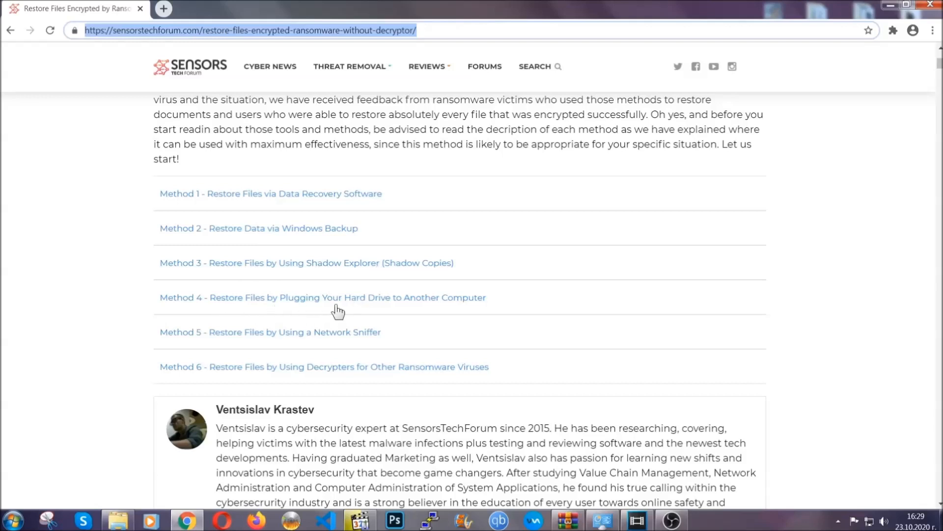
pyautogui.click(258, 228)
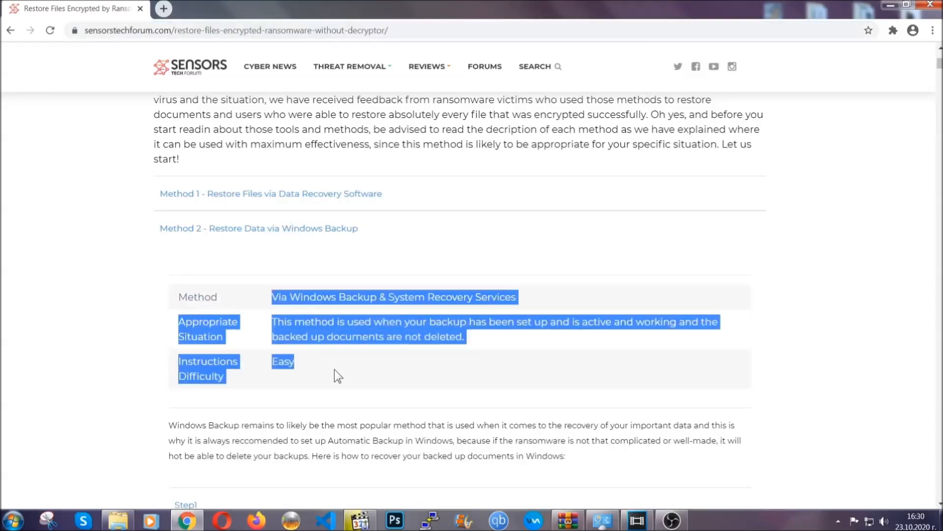
# Step: Expand Step1 of the Windows Backup method, then scroll back to 'How Does Ransomware Encrypt Data?'
pyautogui.scroll(-3)
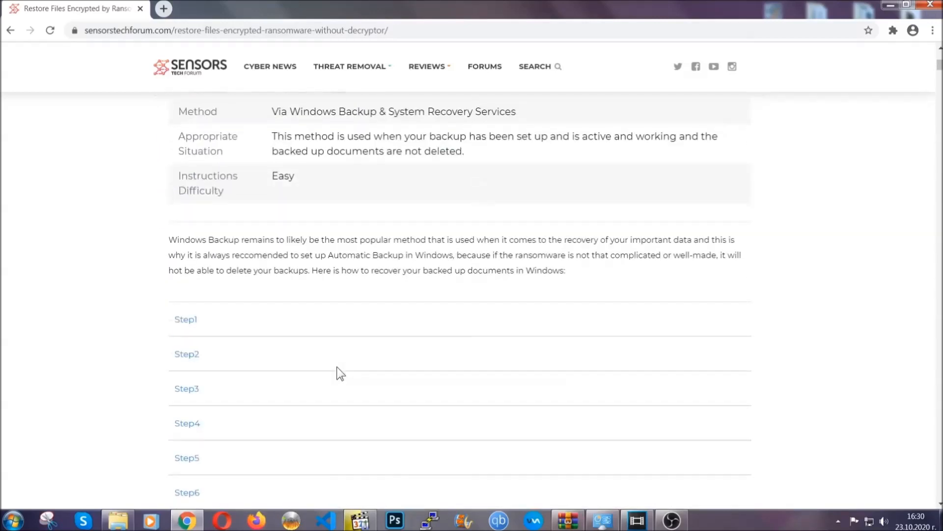
pyautogui.click(185, 319)
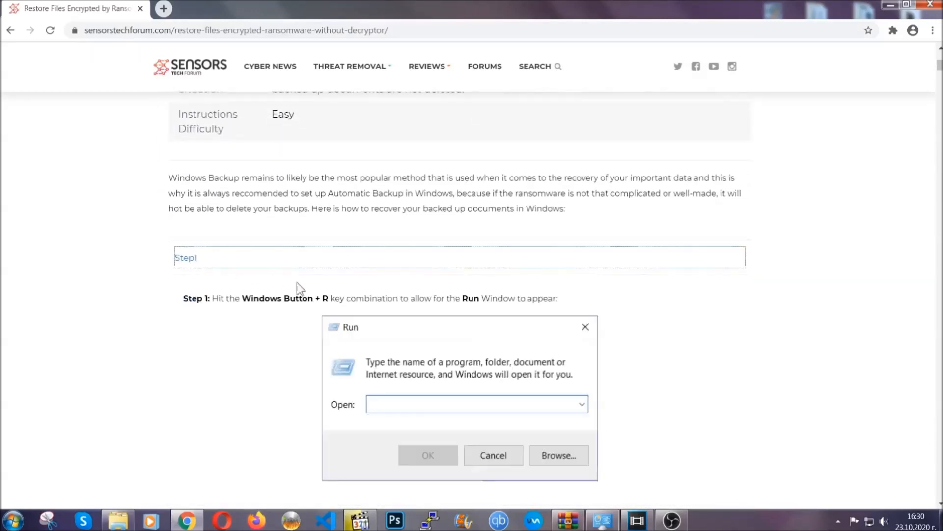
pyautogui.scroll(-3)
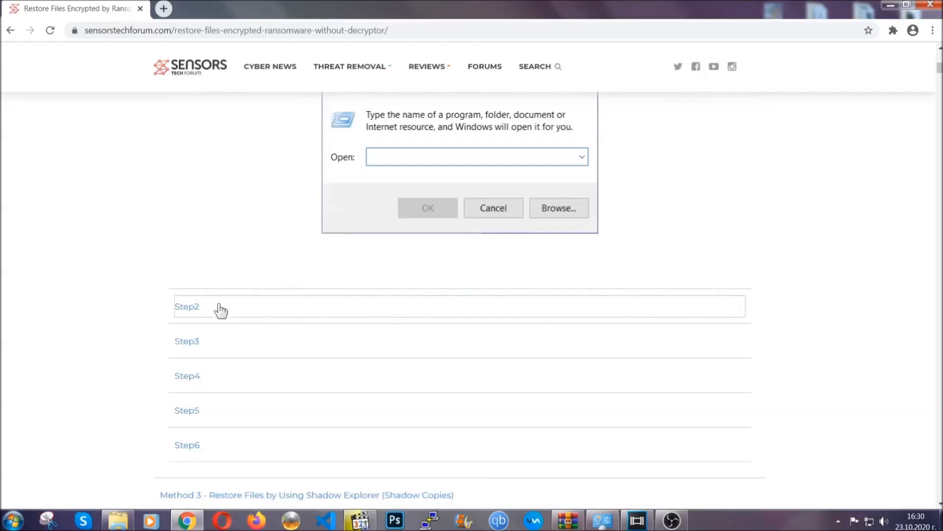
pyautogui.write('ms-settings:windowsupdate')
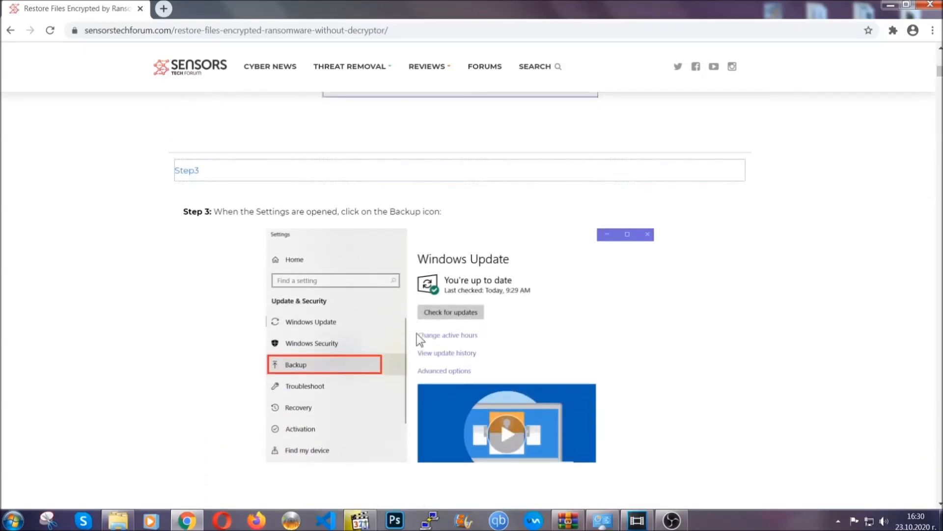
pyautogui.scroll(-3)
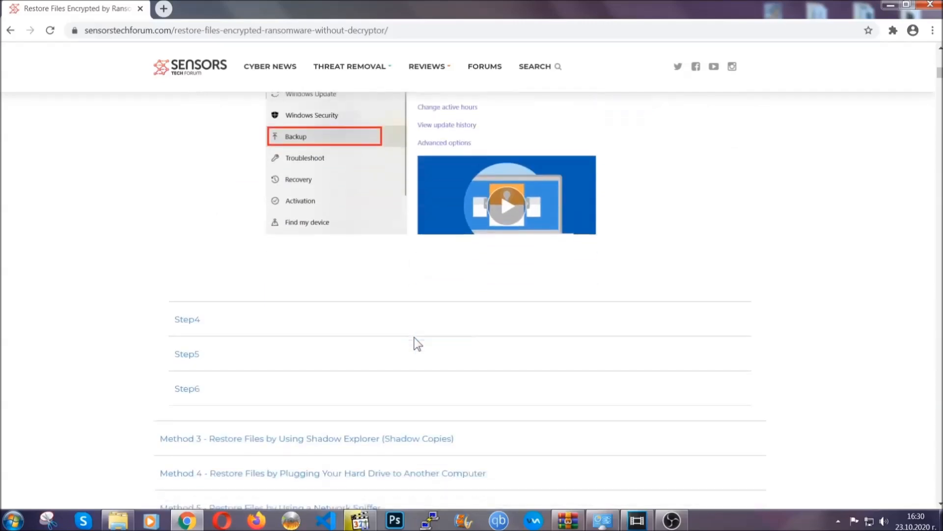
pyautogui.scroll(-3)
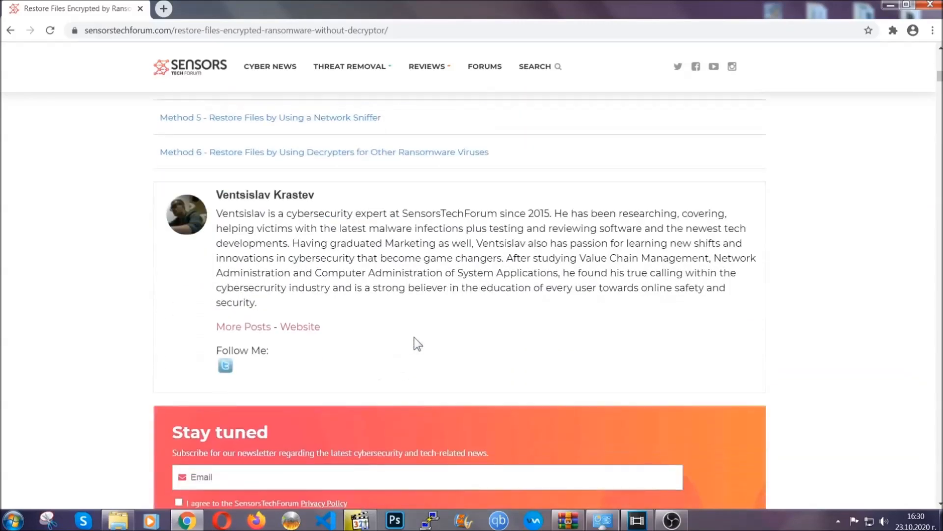
pyautogui.scroll(3)
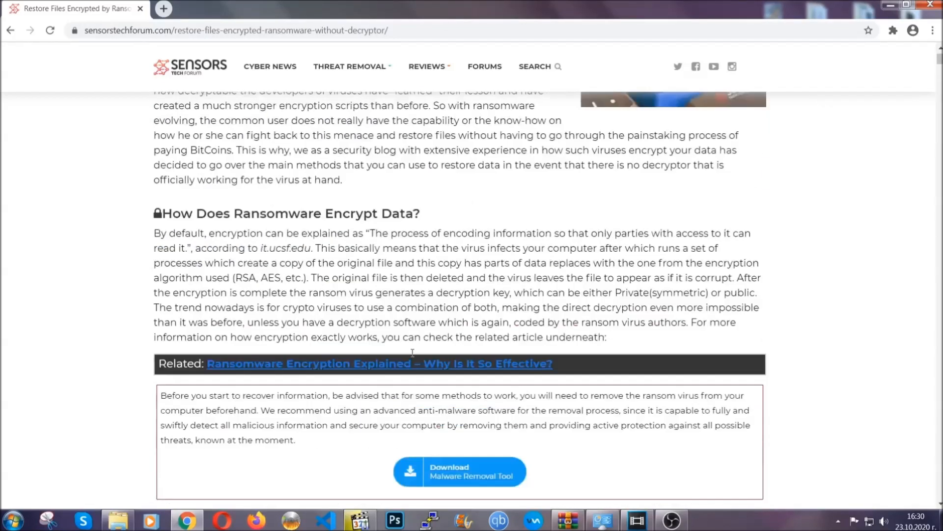